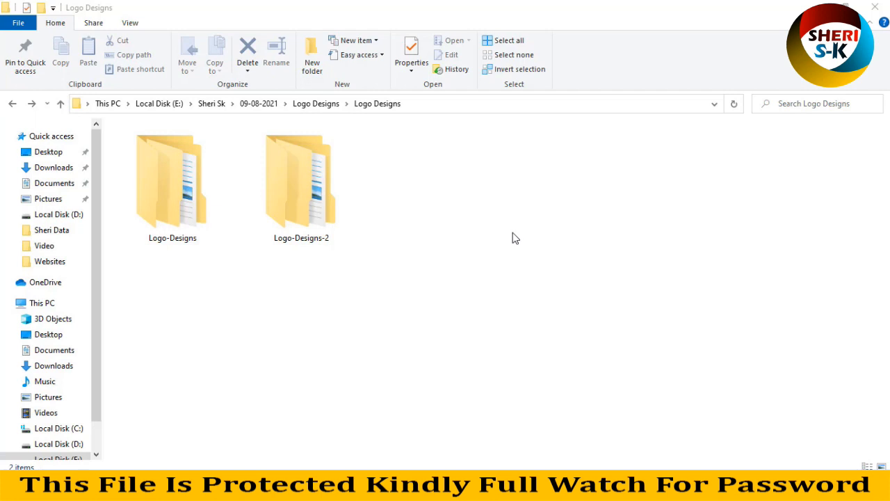
pyautogui.moveTo(504, 198)
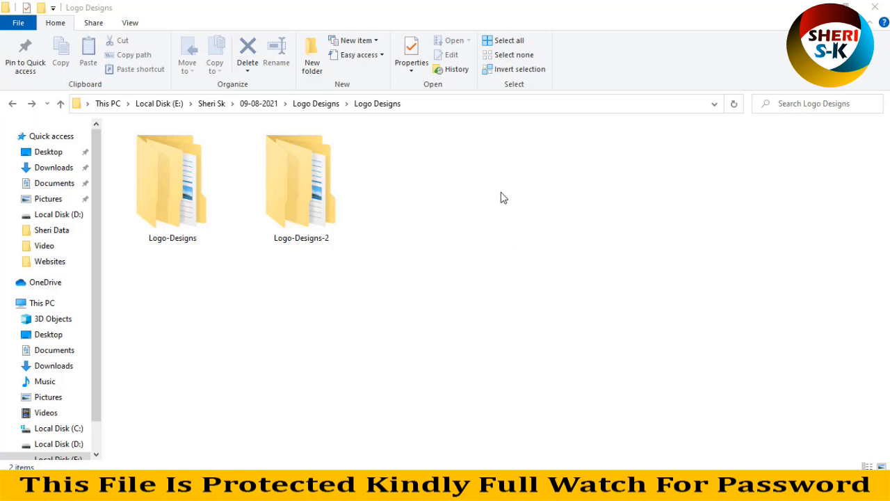
pyautogui.moveTo(491, 262)
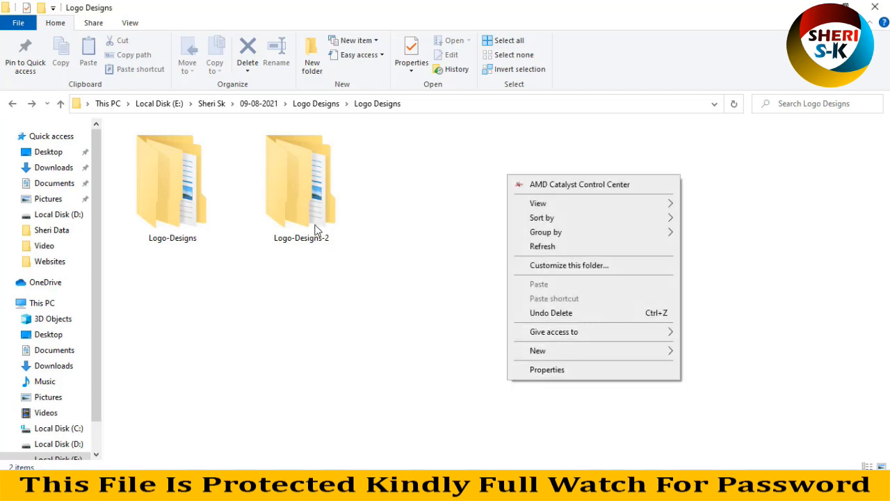
# Show the Logo Designs folder's properties and highlight its 6.27 GB size value.
pyautogui.click(548, 370)
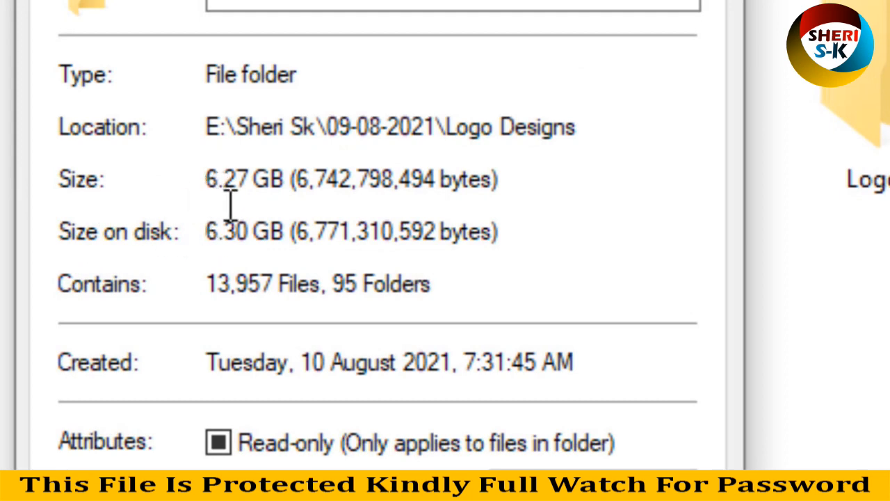
pyautogui.moveTo(237, 178); pyautogui.dragTo(285, 178)
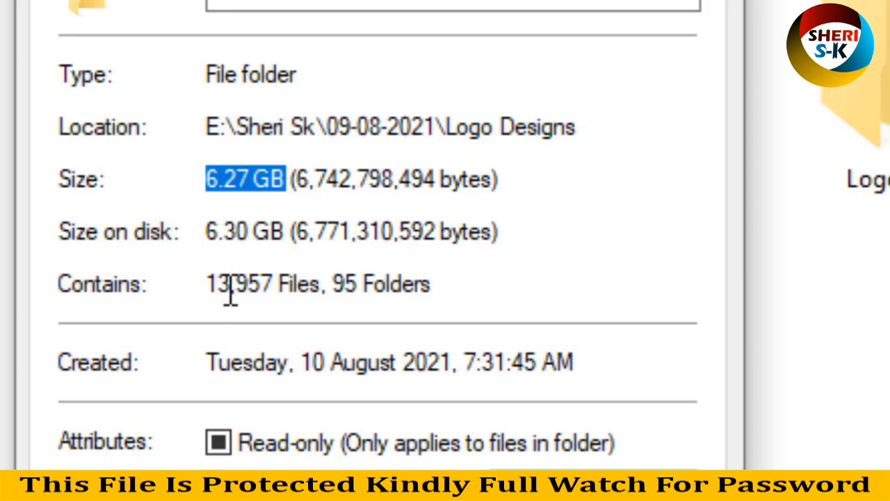
pyautogui.moveTo(249, 299)
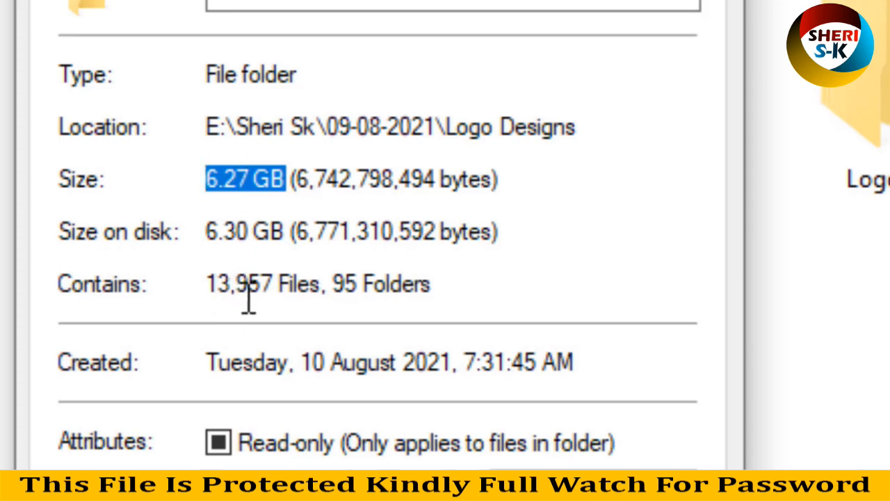
pyautogui.moveTo(414, 284)
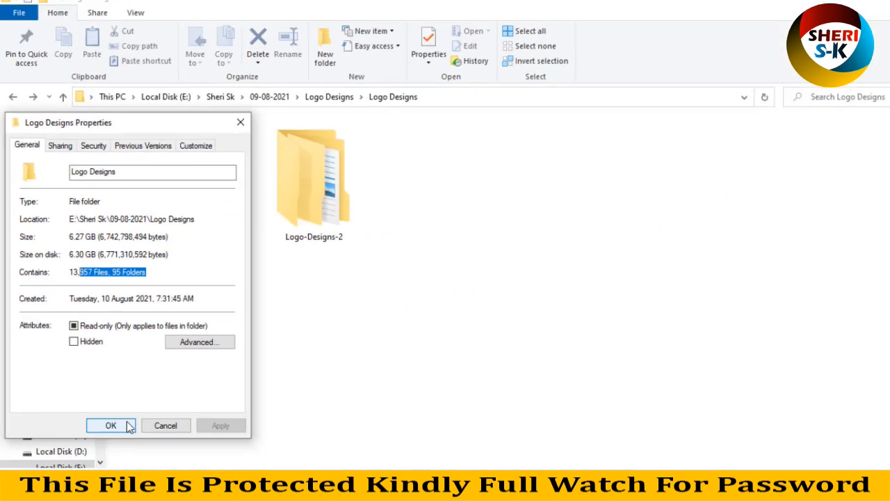
# Dismiss the properties and navigate into Logo-Designs > FEMINIE LOGO.
pyautogui.click(111, 426)
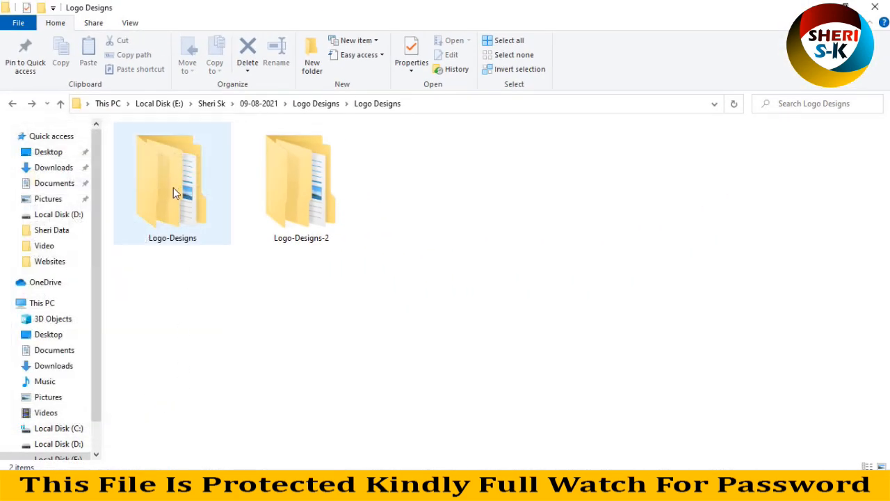
pyautogui.moveTo(188, 175)
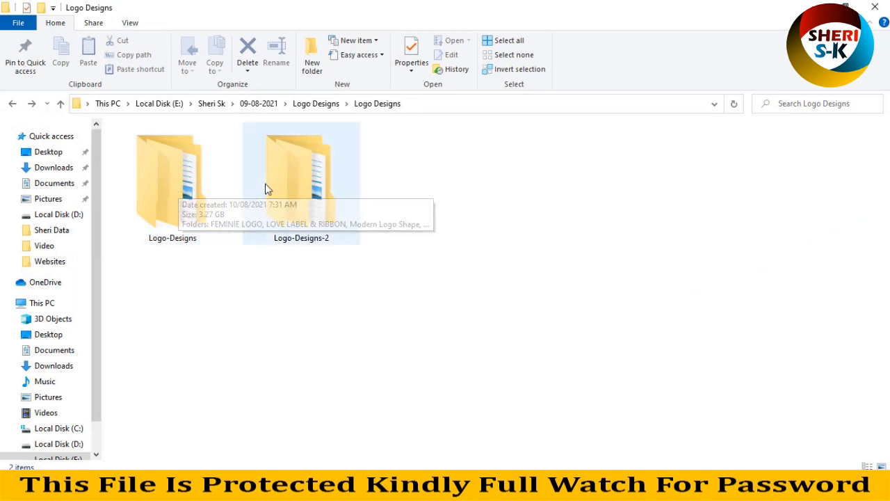
pyautogui.moveTo(301, 181)
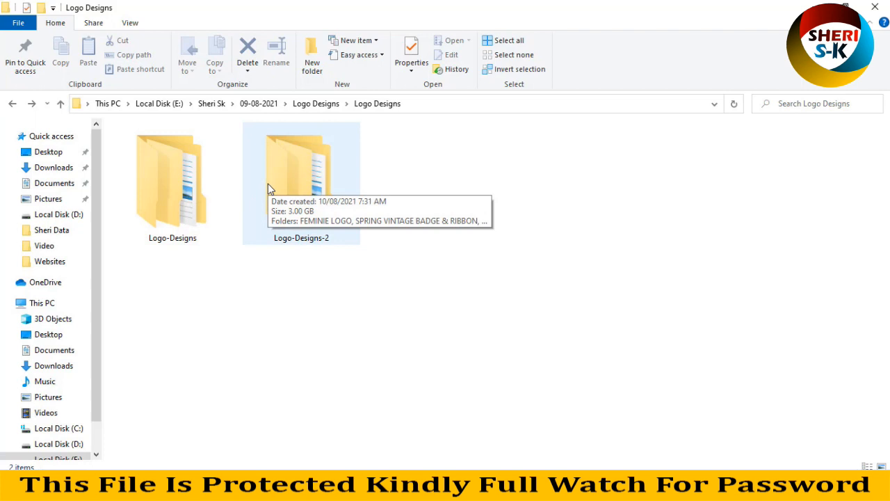
pyautogui.moveTo(236, 226)
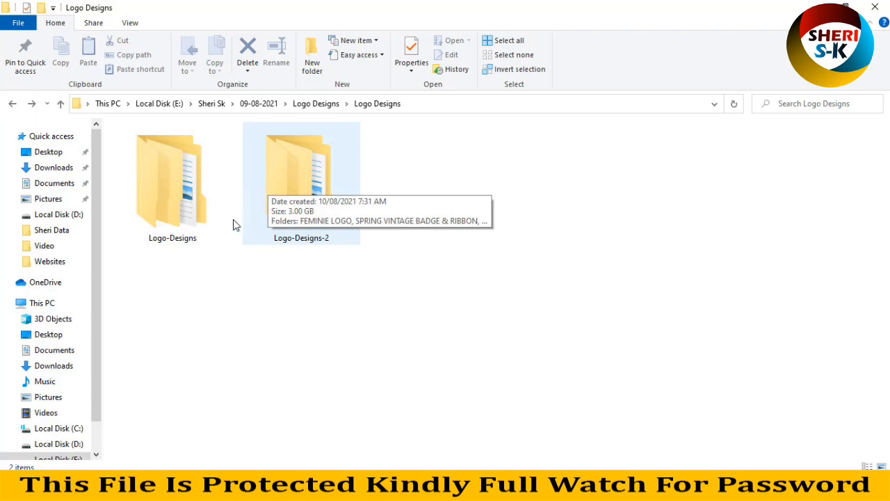
pyautogui.doubleClick(301, 167)
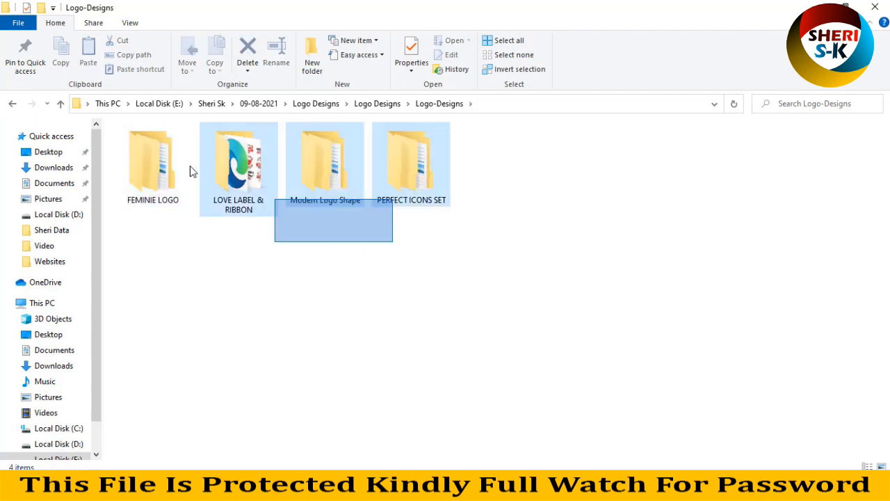
pyautogui.click(239, 164)
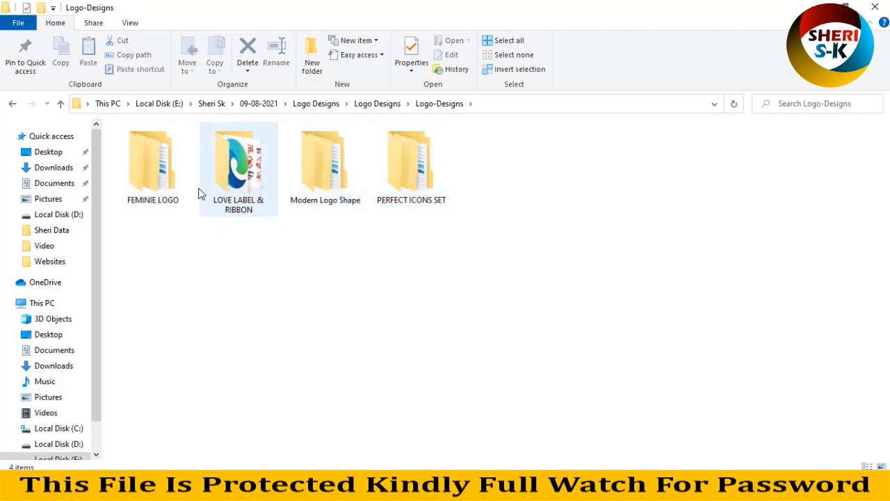
pyautogui.doubleClick(153, 160)
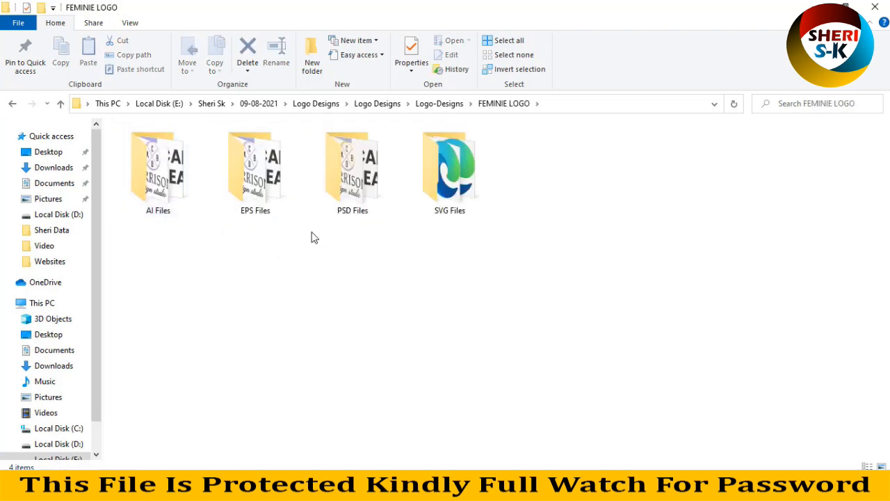
# Browse the FEMINIE LOGO pack's PSD Files previews, then go back to Logo-Designs.
pyautogui.click(255, 170)
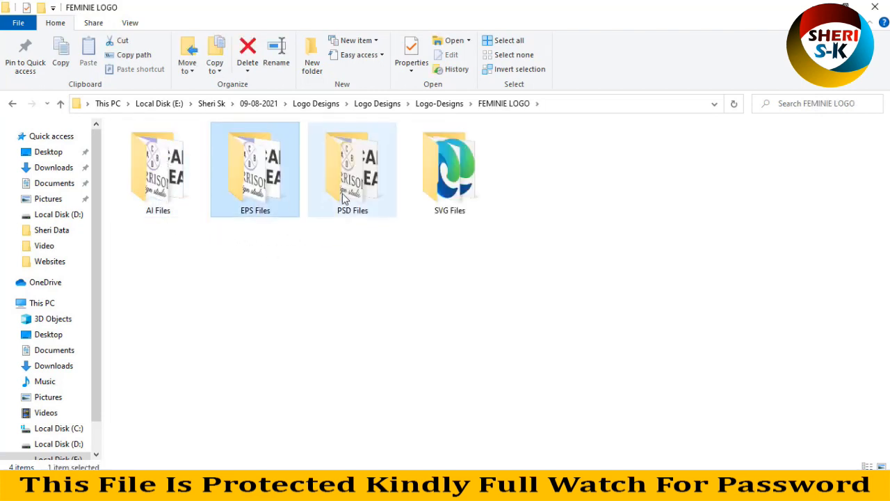
pyautogui.doubleClick(353, 170)
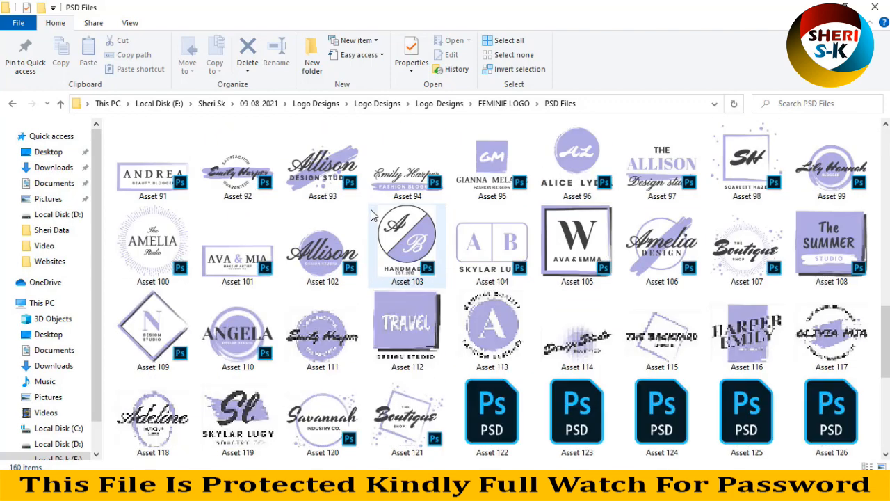
pyautogui.scroll(-3)
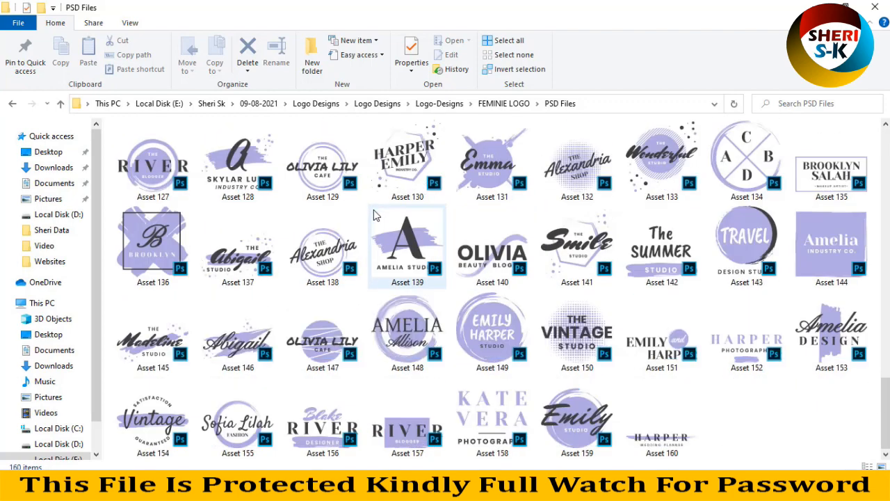
pyautogui.click(746, 243)
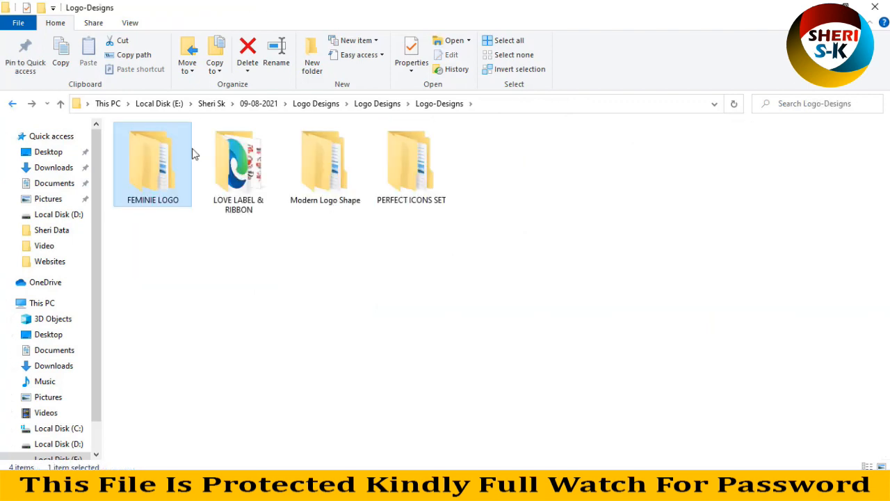
pyautogui.moveTo(240, 164)
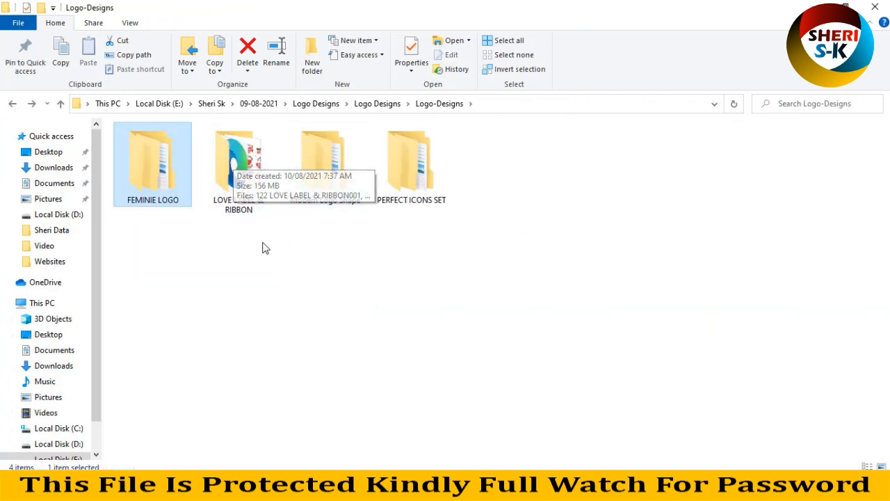
# Show the LOVE LABEL & RIBBON folder's files as large thumbnails.
pyautogui.doubleClick(238, 167)
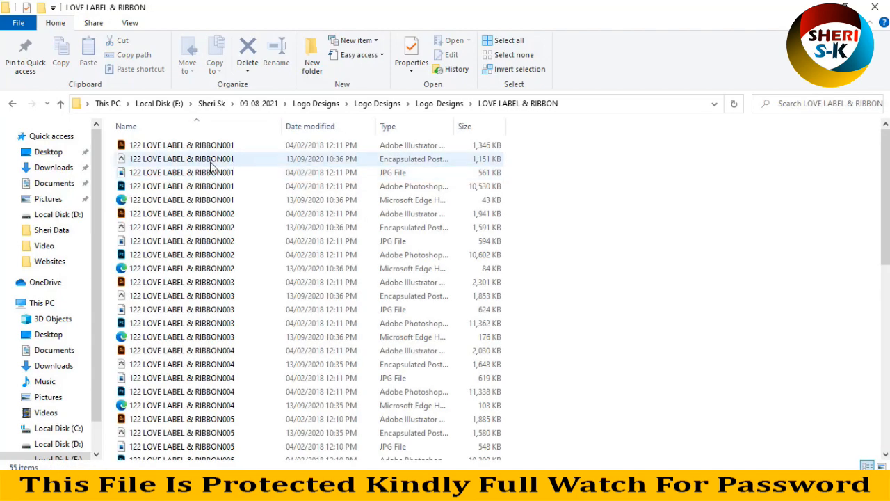
pyautogui.click(208, 172)
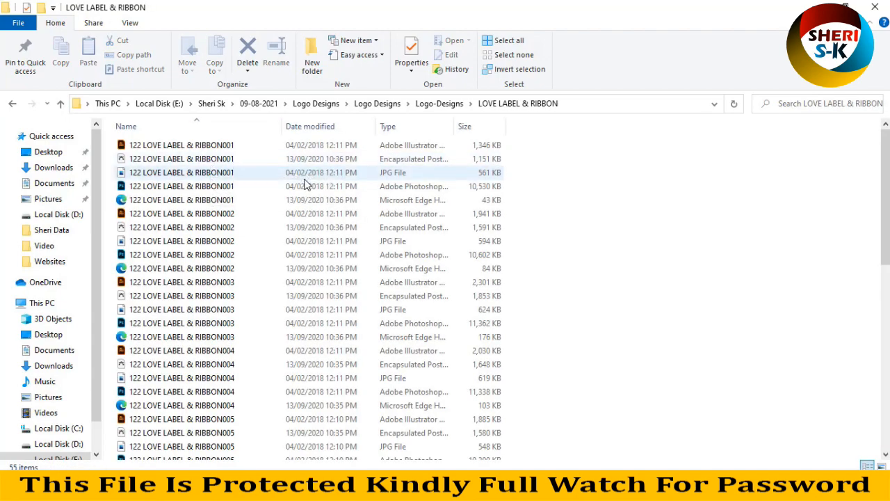
pyautogui.click(882, 464)
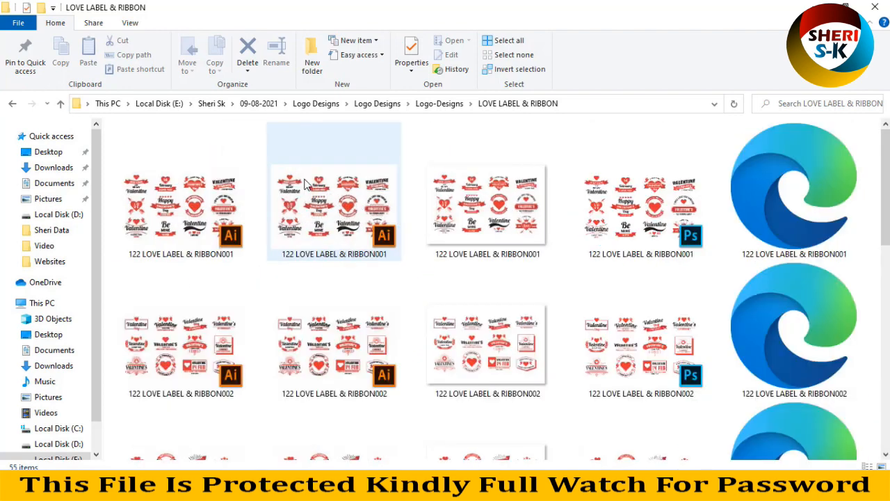
# Look through the label and ribbon previews, then go back to Logo-Designs.
pyautogui.scroll(-3)
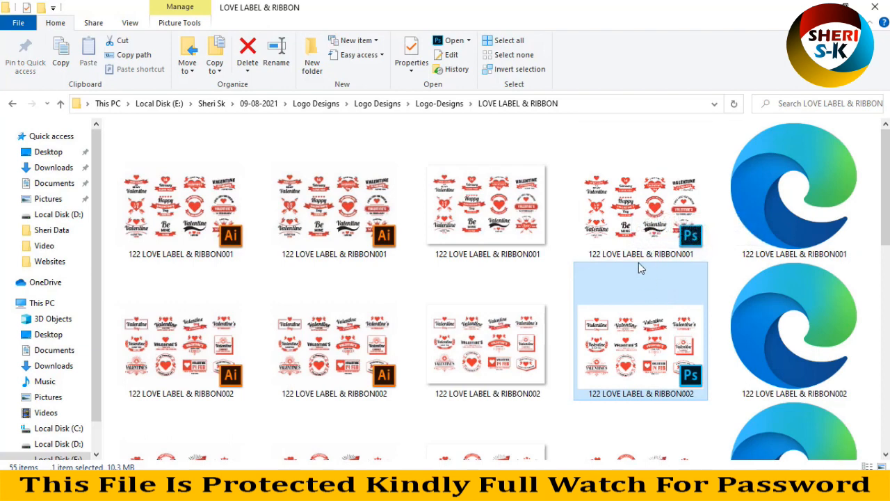
pyautogui.scroll(-3)
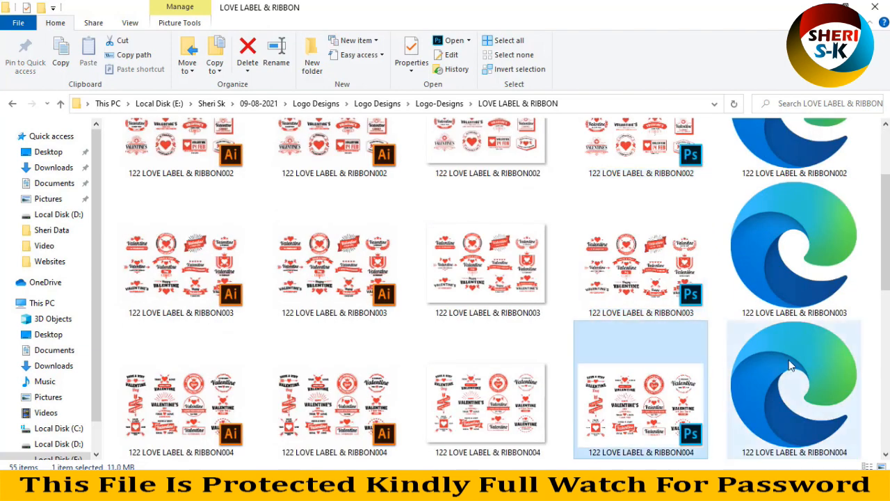
pyautogui.scroll(-3)
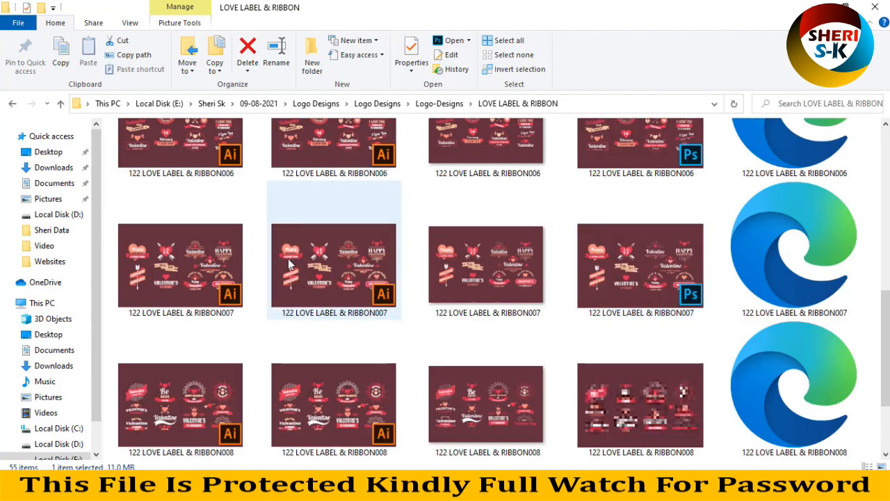
pyautogui.scroll(-3)
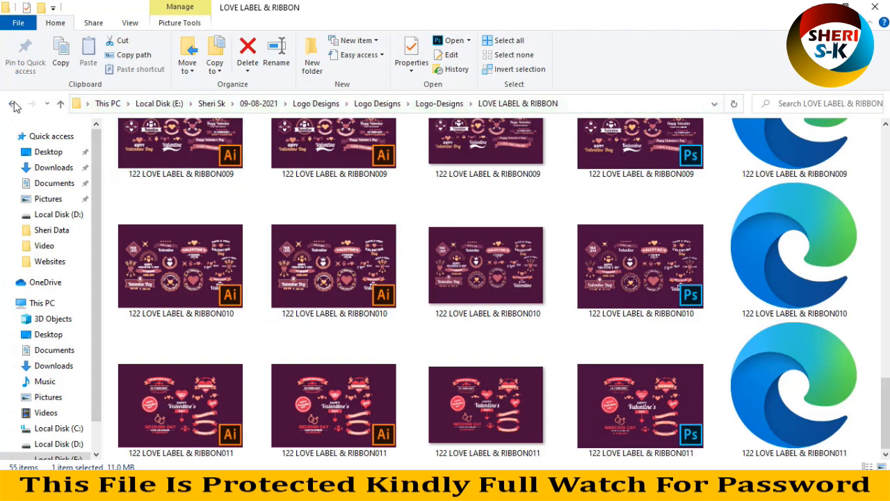
pyautogui.click(13, 103)
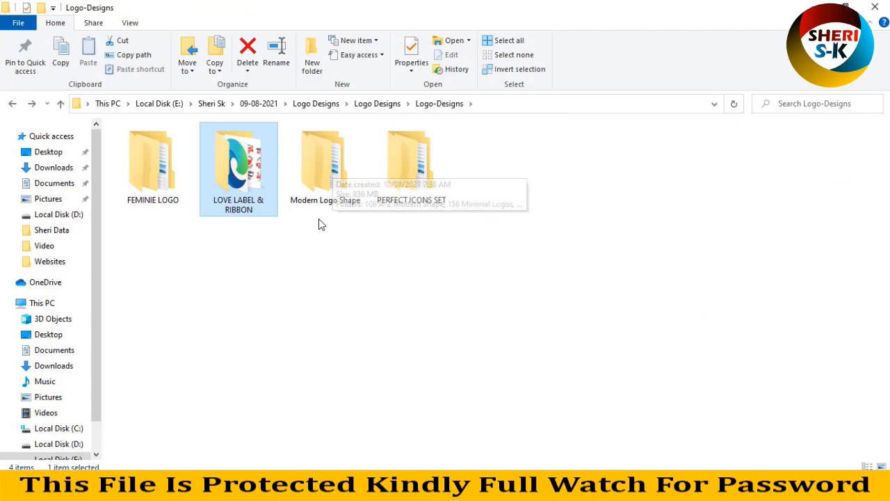
pyautogui.moveTo(332, 165)
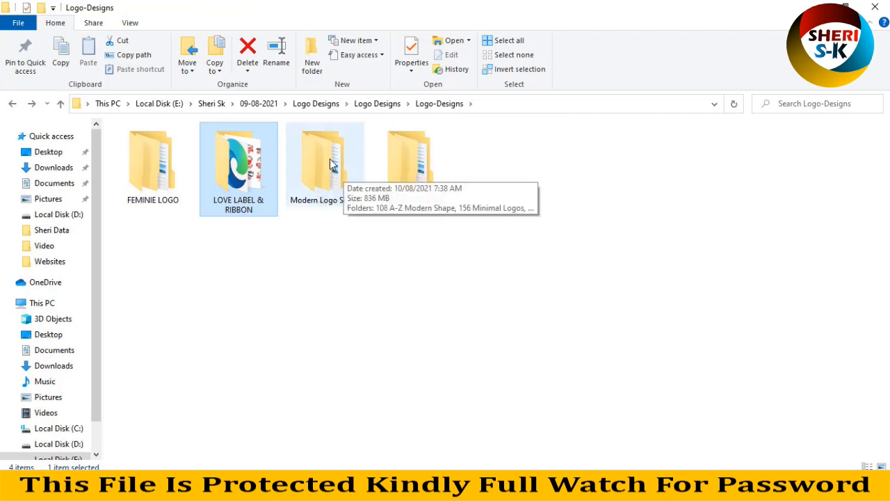
# Navigate into Modern Logo Shape > 108 A-Z Modern Shape.
pyautogui.doubleClick(325, 160)
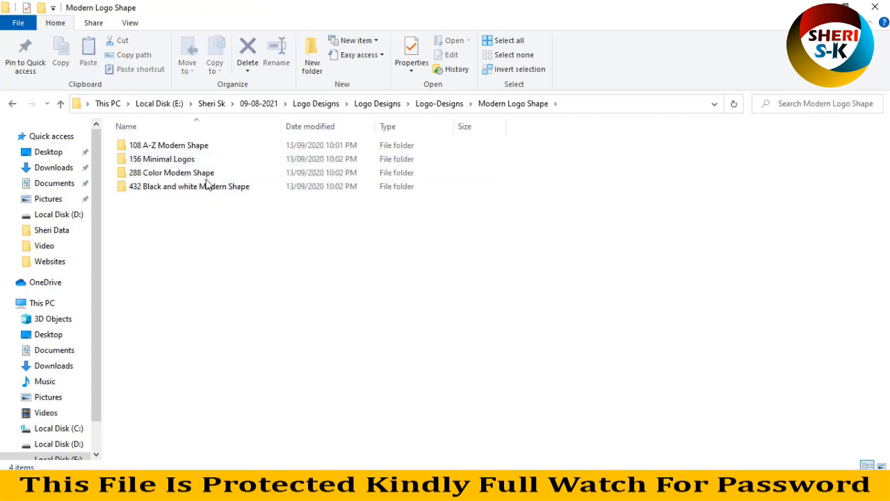
pyautogui.moveTo(169, 145)
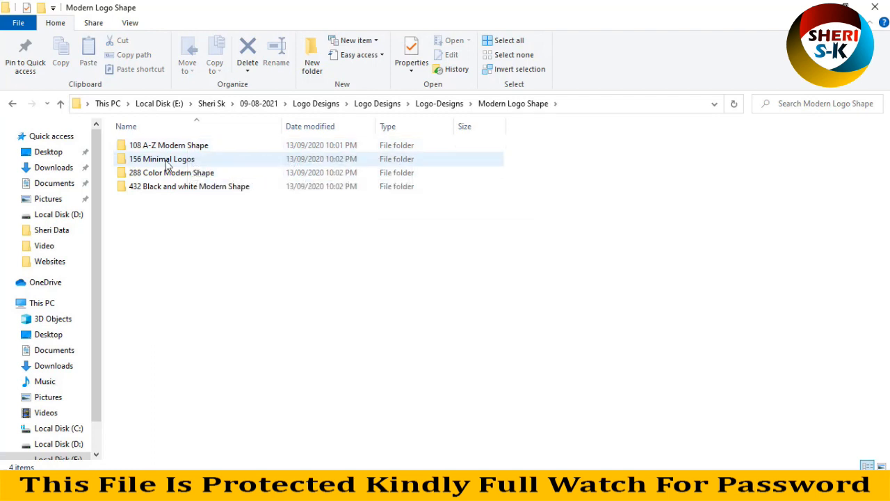
pyautogui.moveTo(169, 172)
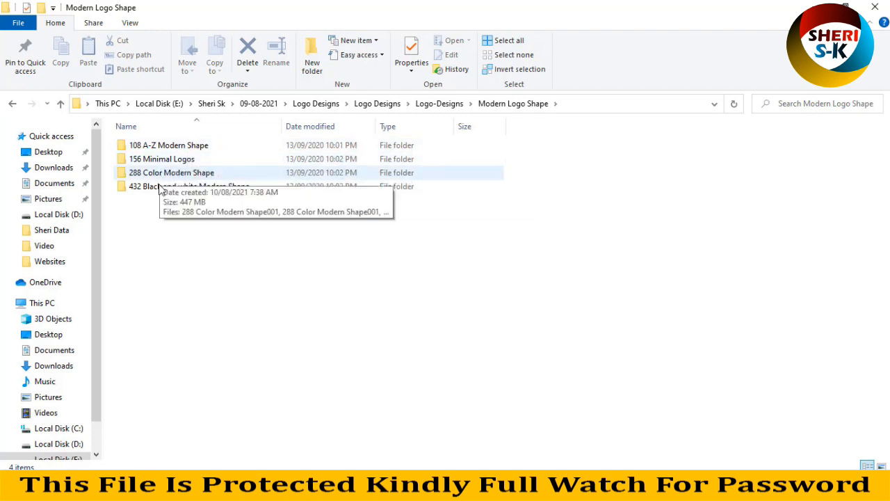
pyautogui.moveTo(189, 186)
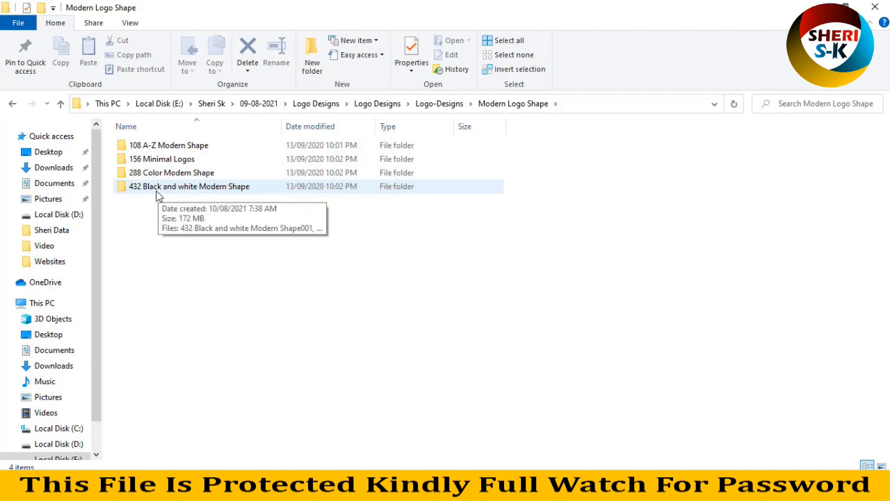
pyautogui.click(169, 145)
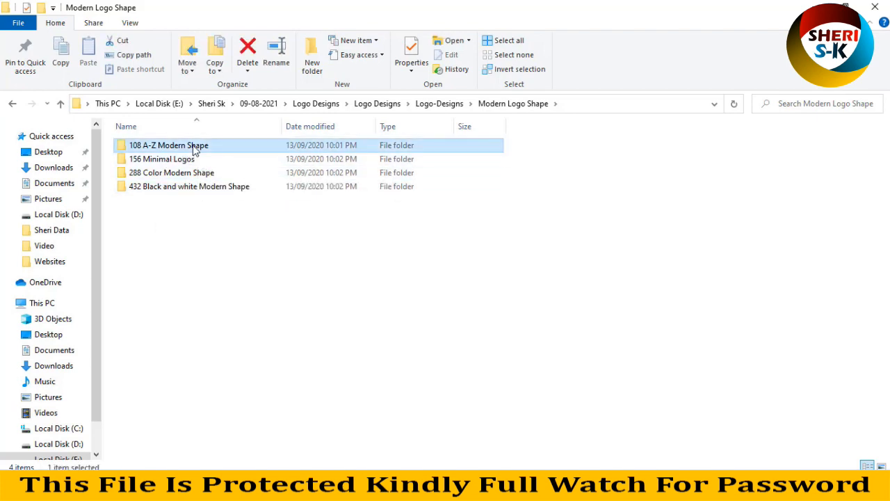
pyautogui.doubleClick(169, 145)
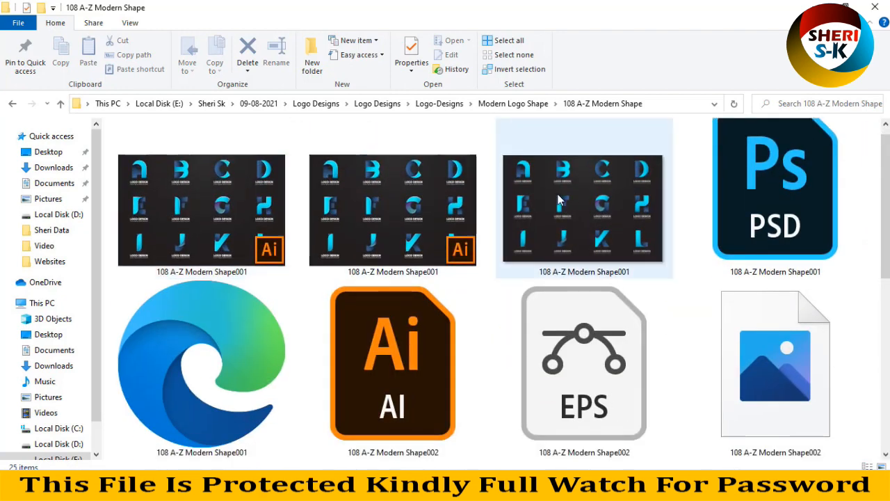
# Look through the A-Z logo thumbnails and open the 108 A-Z Modern Shape001 PSD in Photoshop.
pyautogui.click(775, 362)
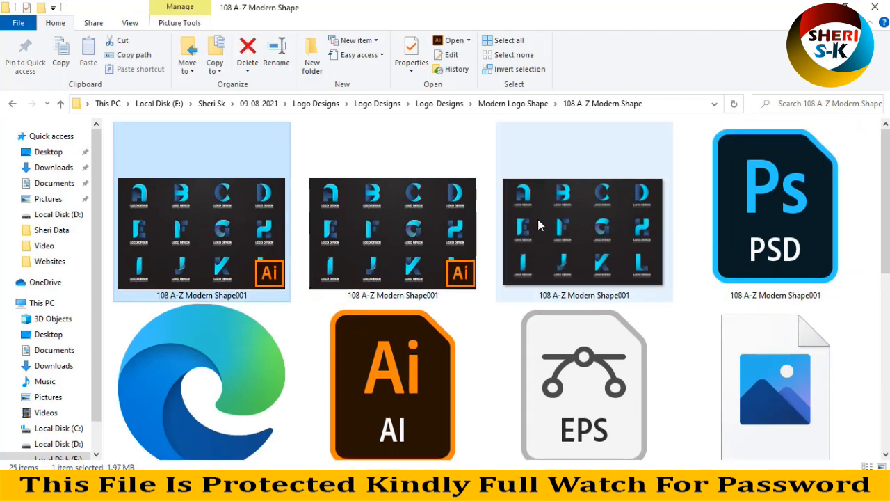
pyautogui.scroll(-3)
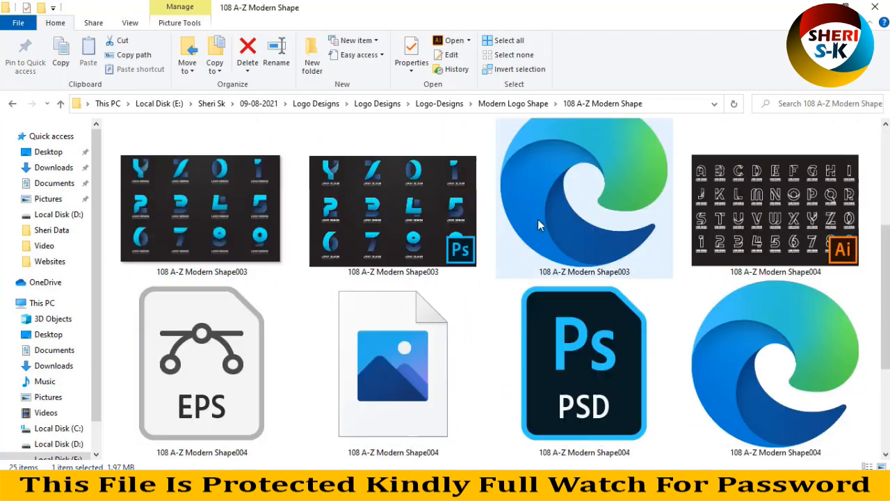
pyautogui.scroll(-3)
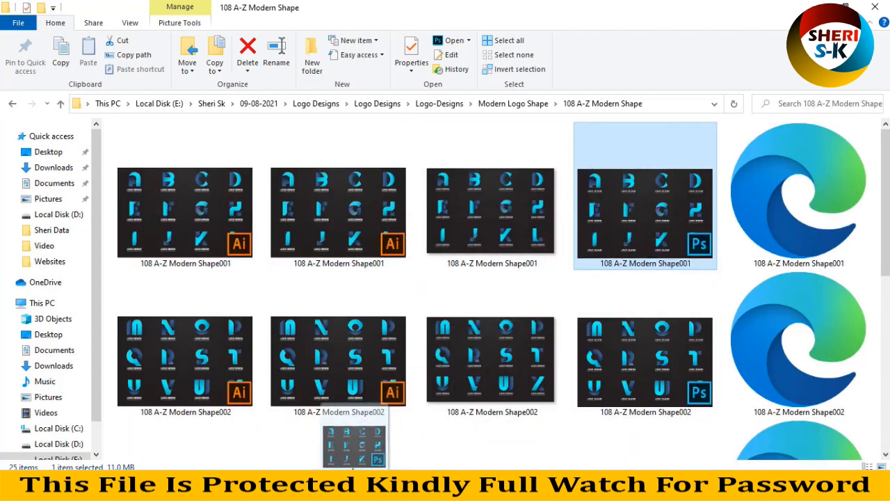
pyautogui.doubleClick(644, 208)
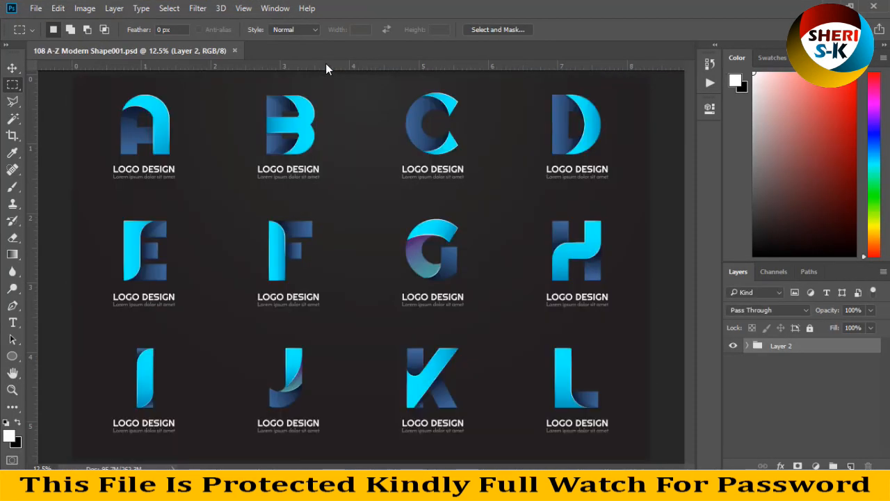
pyautogui.moveTo(750, 347)
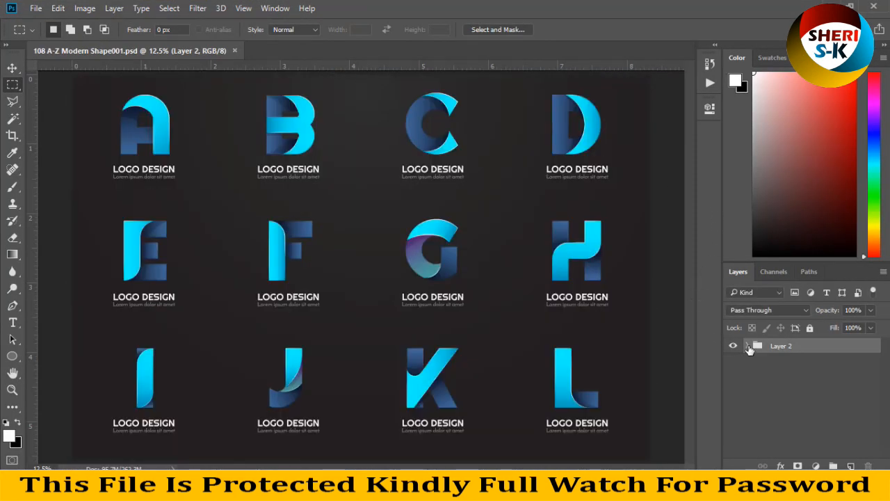
# Select the letter A group inside Layer 2 and bring up its Layer Style settings.
pyautogui.click(750, 345)
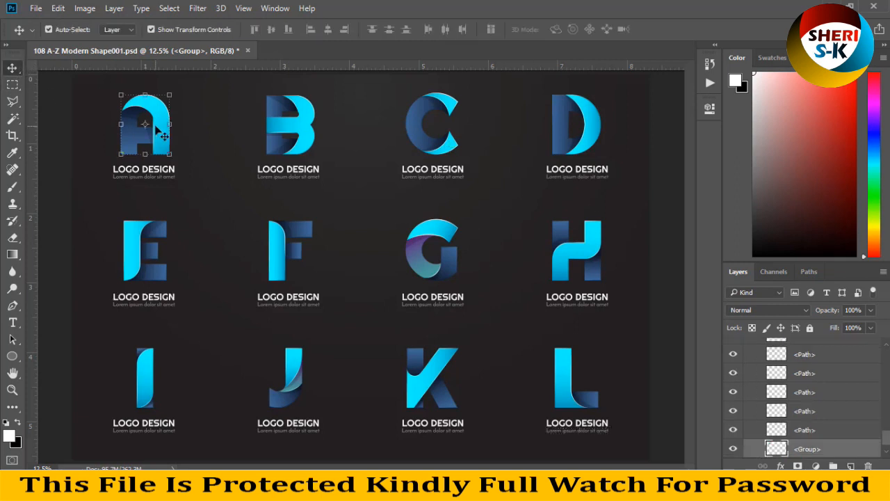
pyautogui.moveTo(145, 123); pyautogui.dragTo(211, 114)
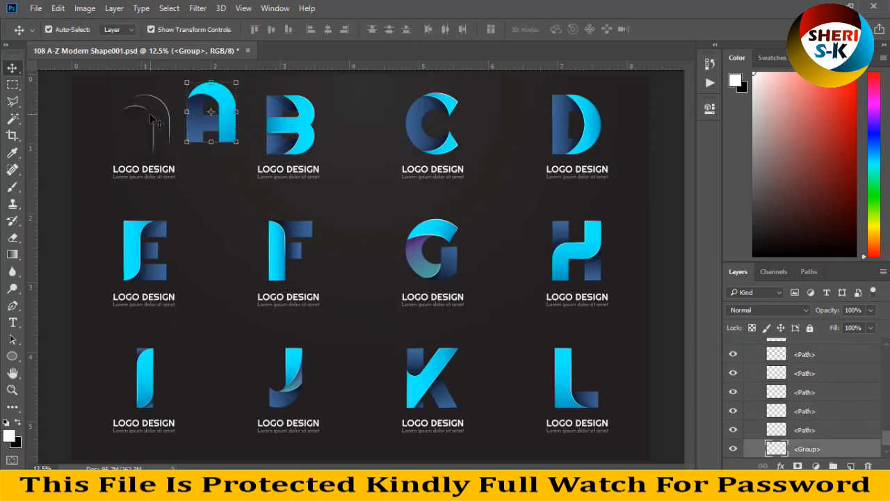
pyautogui.click(212, 112)
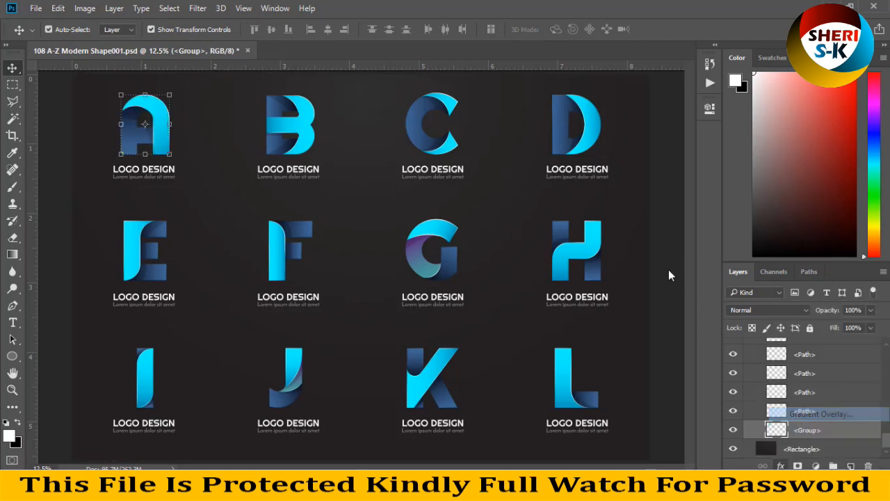
pyautogui.doubleClick(824, 413)
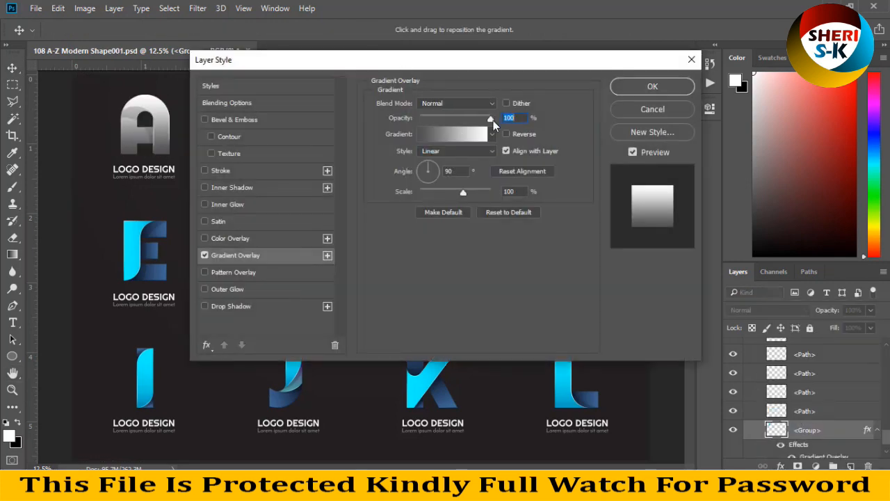
# Apply a white Color Overlay and a soft, lower-opacity Drop Shadow to the A logo.
pyautogui.click(480, 134)
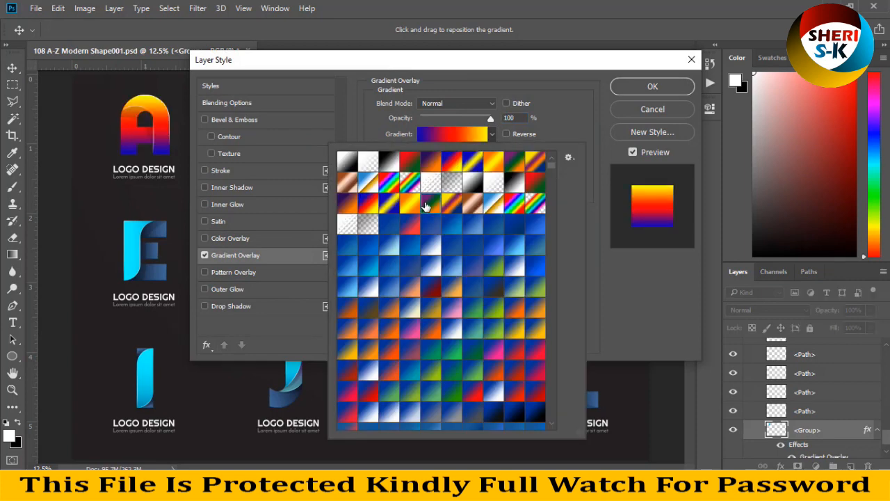
pyautogui.click(425, 203)
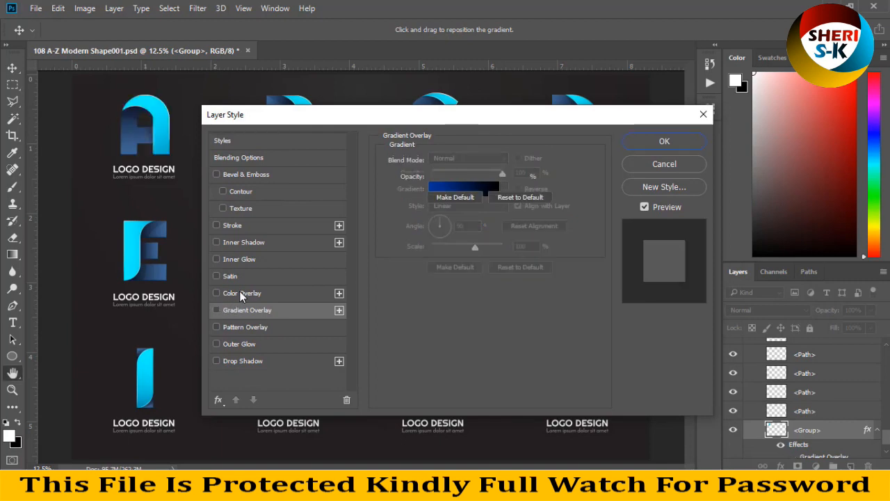
pyautogui.click(217, 292)
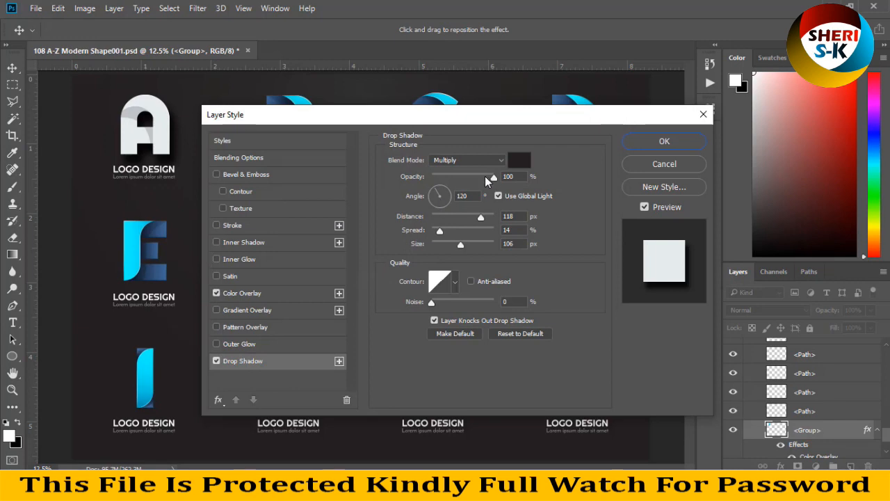
pyautogui.click(517, 158)
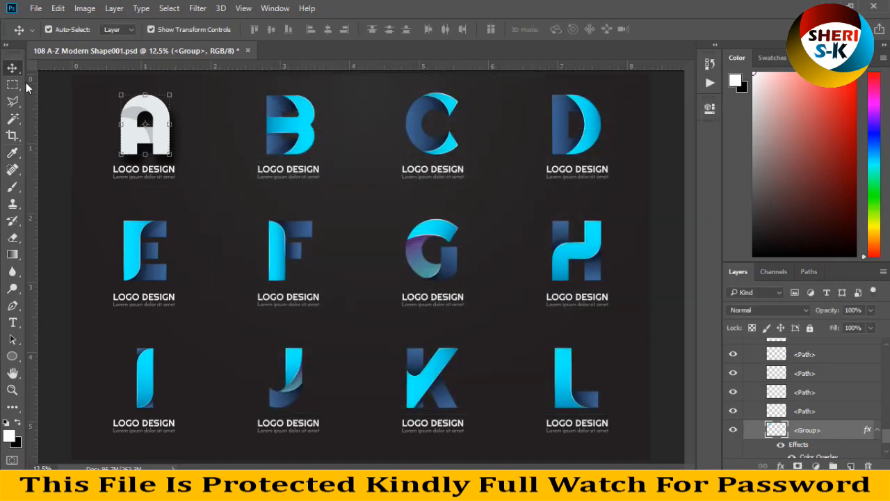
# Go back to Modern Logo Shape, enter 156 Minimal Logos and open 156 Minimal Logos001.psd in Photoshop.
pyautogui.click(11, 85)
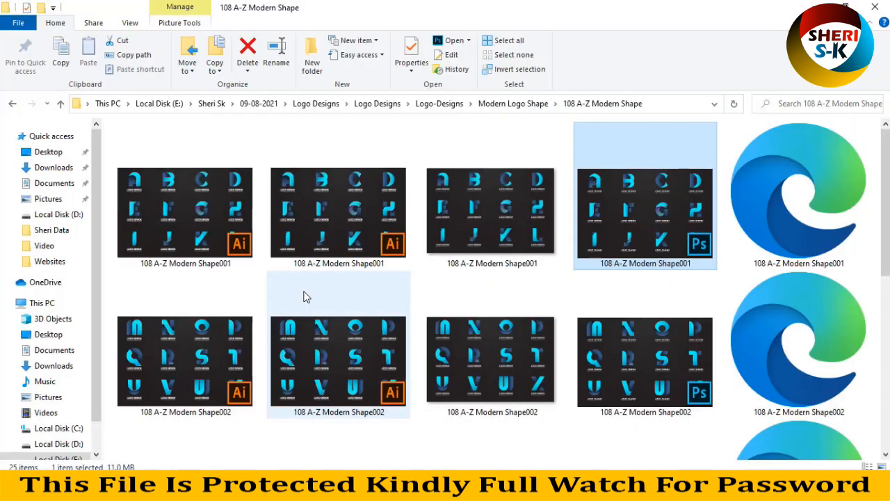
pyautogui.click(11, 103)
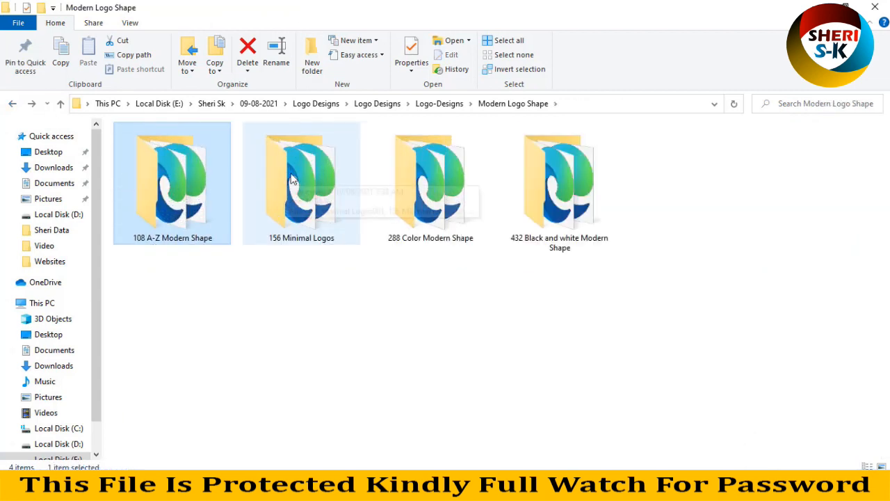
pyautogui.doubleClick(301, 182)
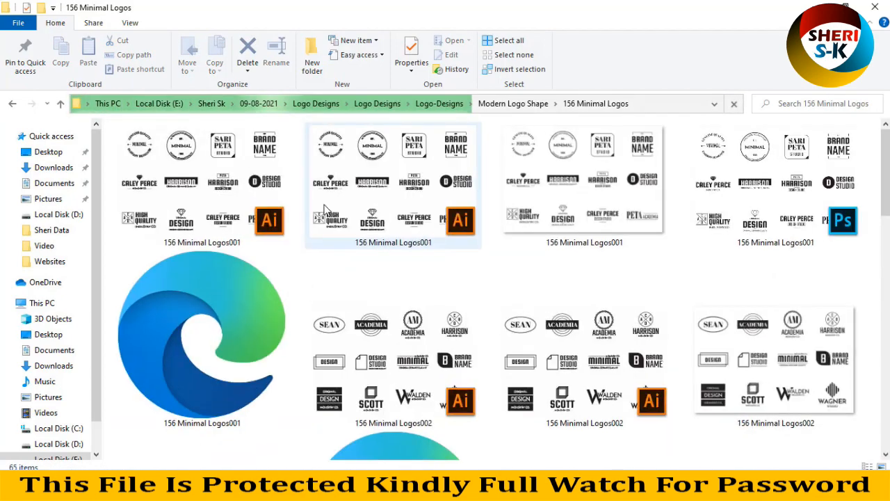
pyautogui.click(776, 180)
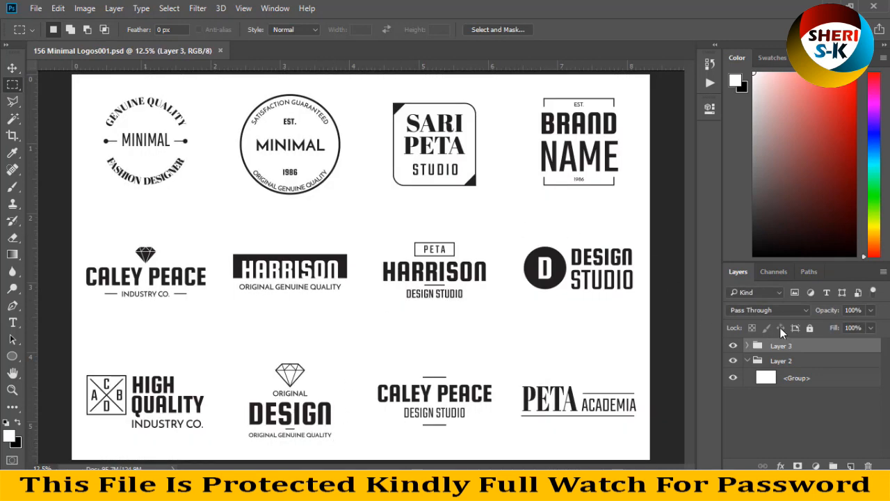
# Select the SARI PETA STUDIO group inside Layer 3 and recolor it near-white with a Color Overlay.
pyautogui.click(748, 345)
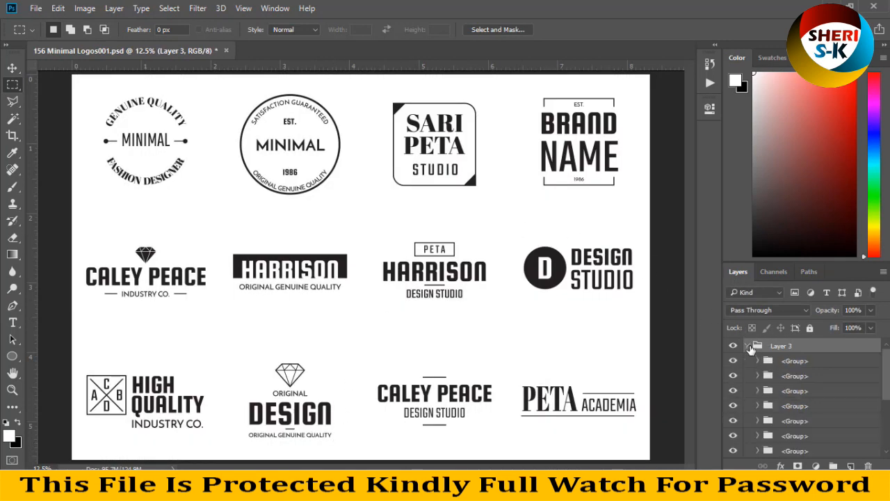
pyautogui.click(757, 345)
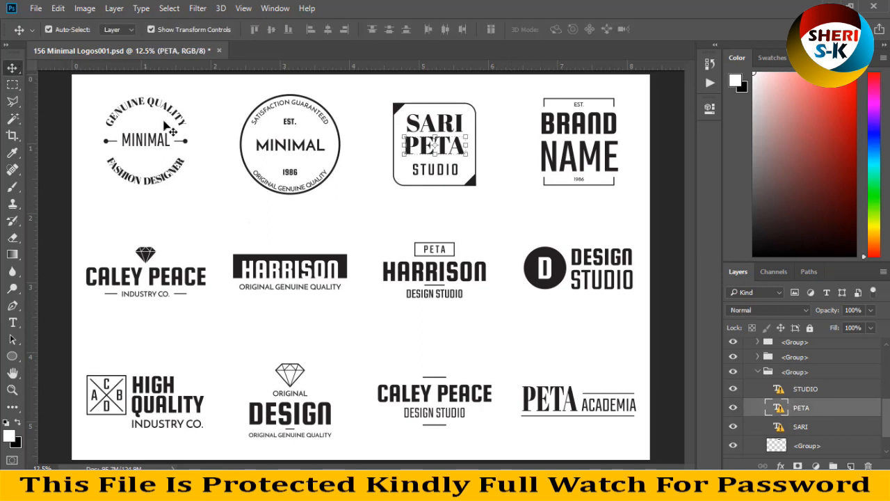
pyautogui.click(800, 426)
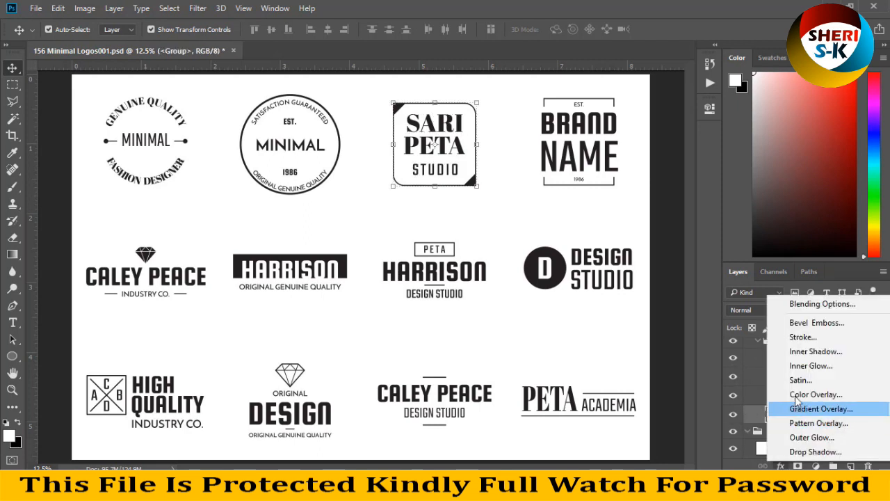
pyautogui.click(815, 395)
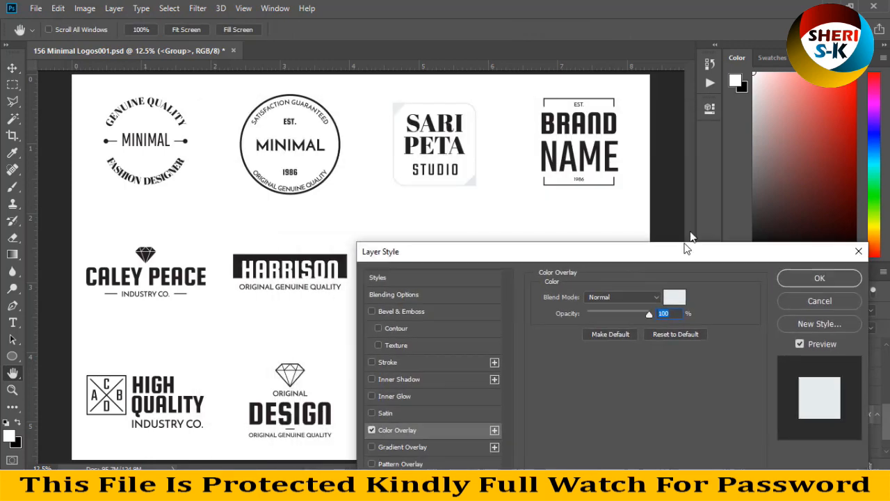
pyautogui.click(674, 298)
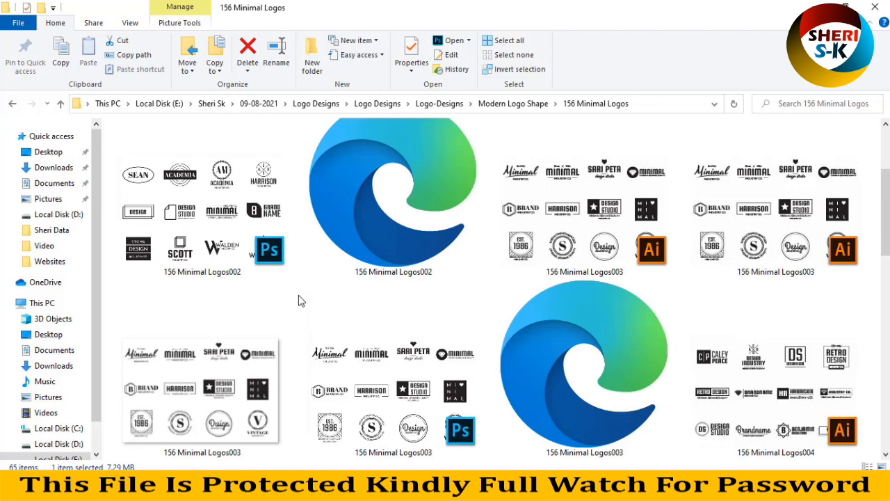
pyautogui.click(201, 195)
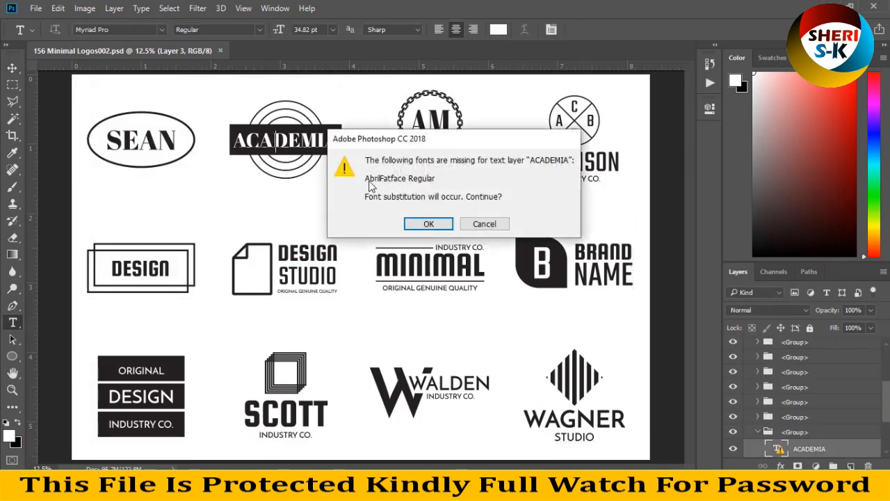
# Accept the font substitution and change the BRAND text to SHERI in the Ethnocentric font.
pyautogui.click(428, 222)
pyautogui.write('S')
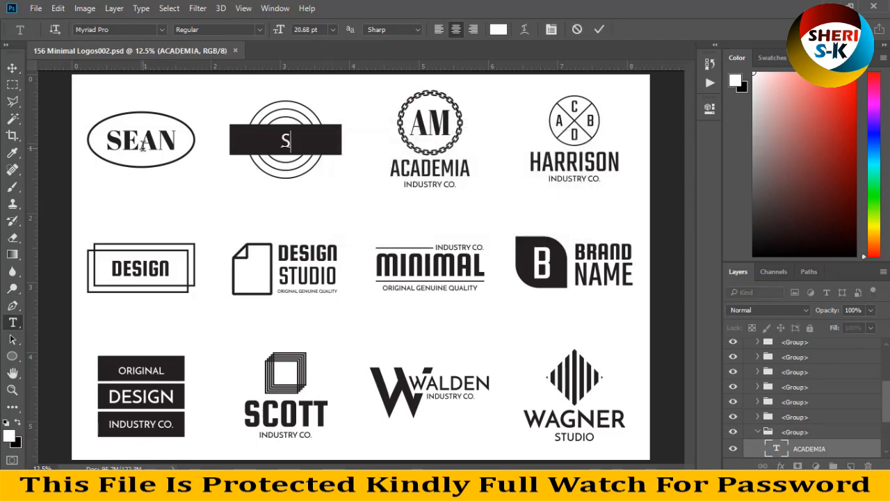
pyautogui.write('HERI SK')
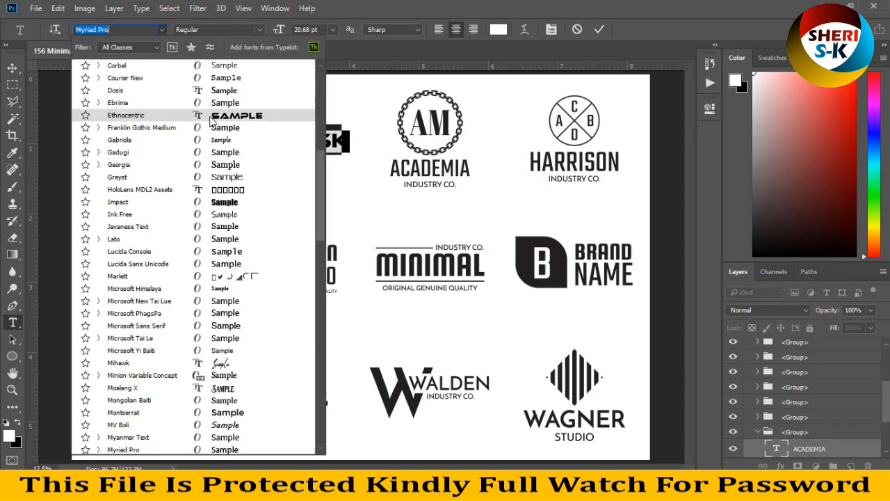
pyautogui.click(126, 114)
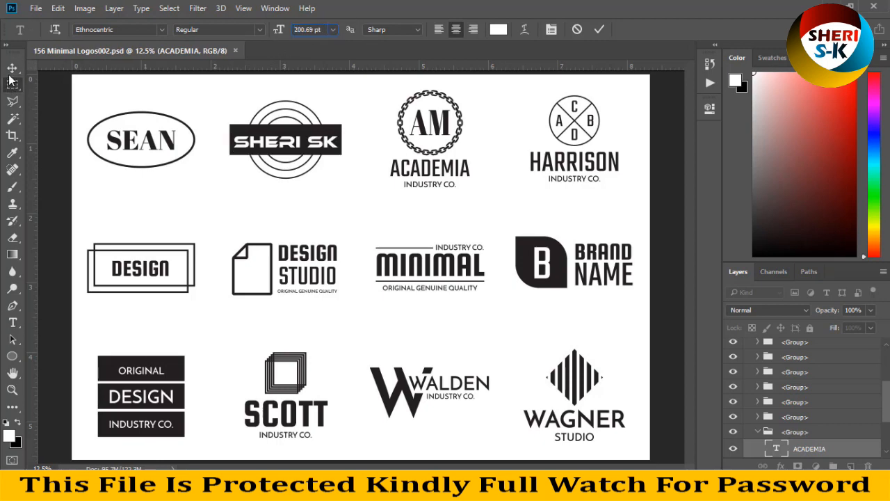
pyautogui.click(12, 67)
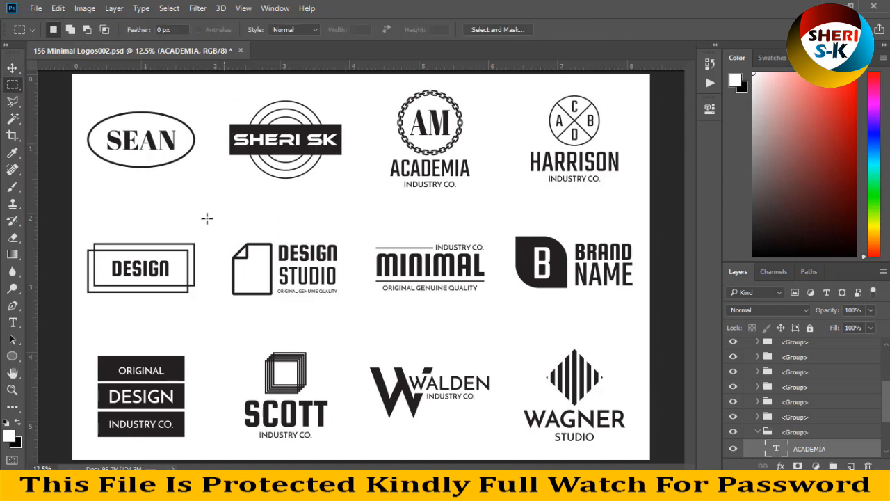
pyautogui.moveTo(103, 398)
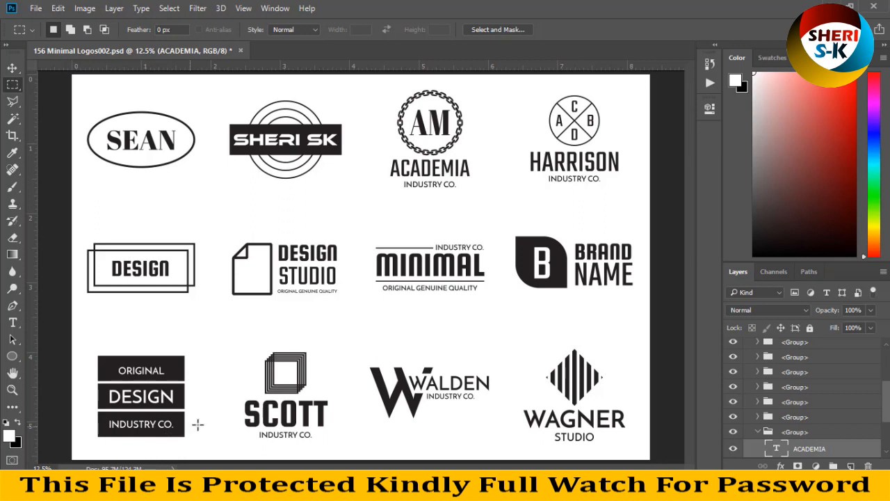
pyautogui.moveTo(569, 260)
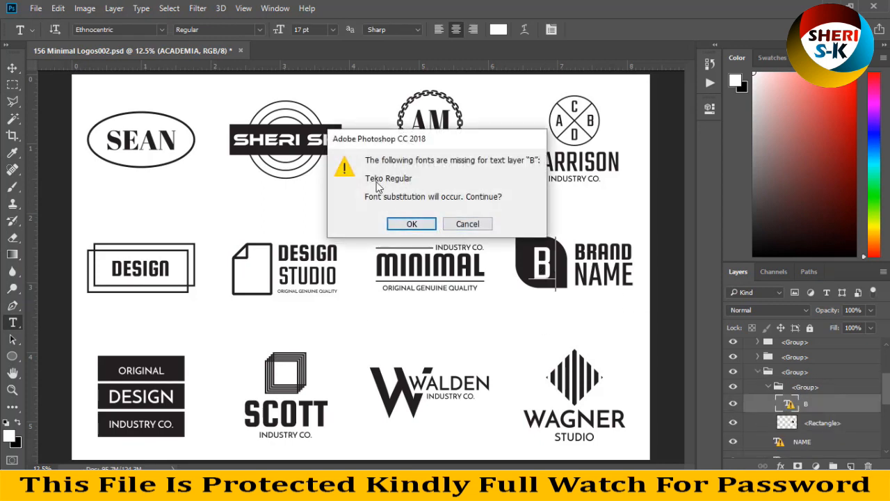
pyautogui.moveTo(401, 176)
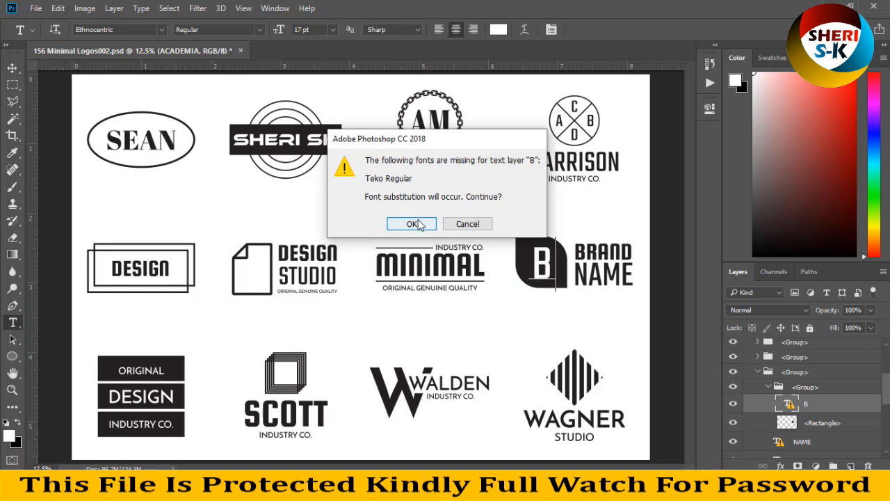
# Accept the remaining missing-font warnings and start retyping the NAME line as SKE.
pyautogui.click(411, 222)
pyautogui.write('S')
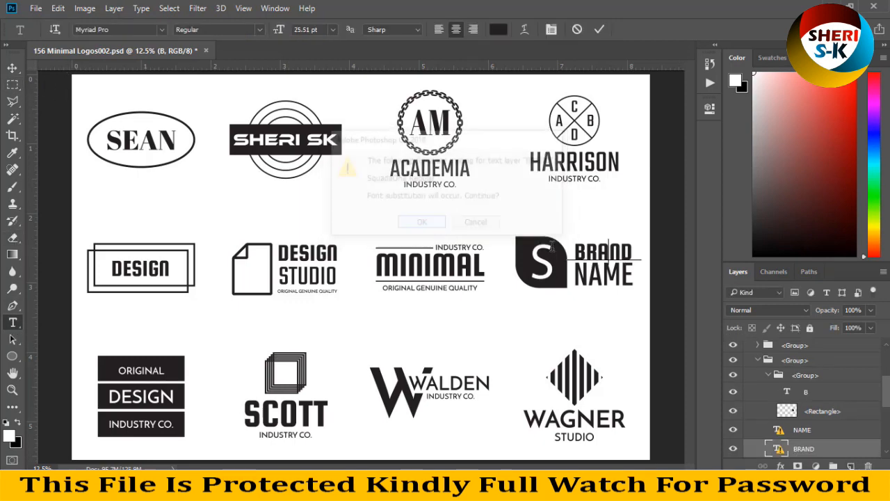
pyautogui.click(422, 221)
pyautogui.write('SHERI')
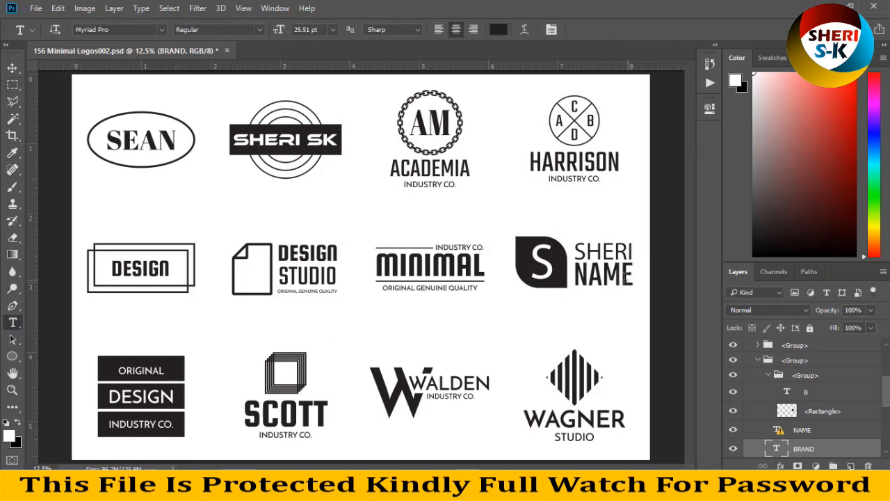
pyautogui.doubleClick(609, 273)
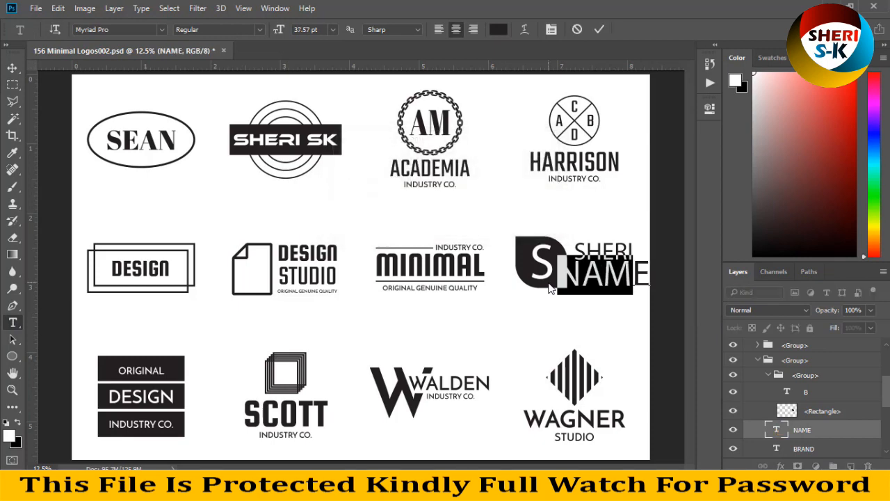
pyautogui.write('SKE')
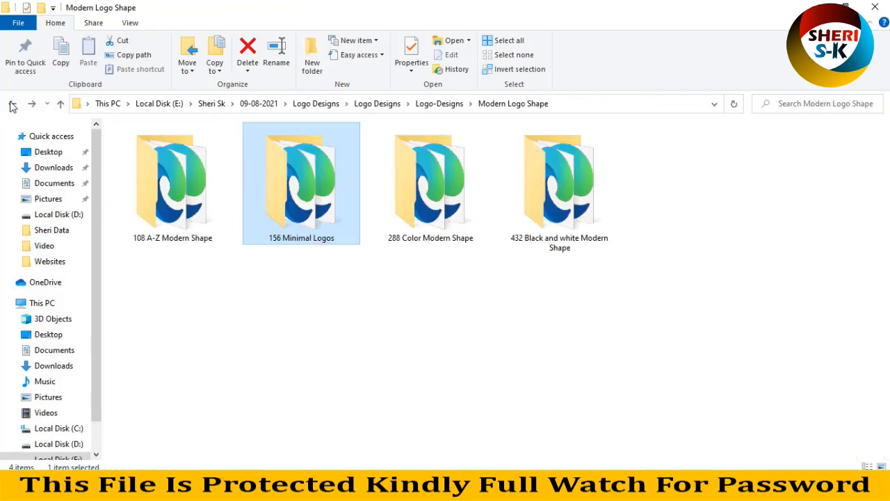
pyautogui.moveTo(432, 181)
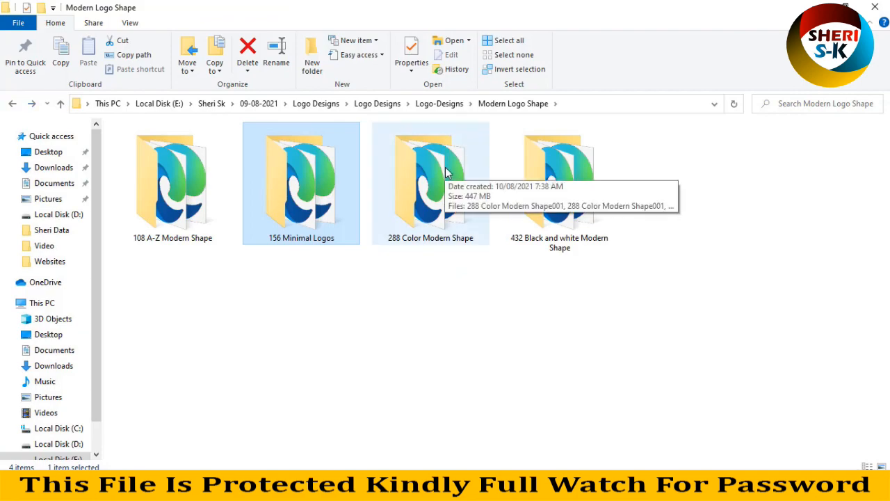
# Enter 288 Color Modern Shape and open 288 Color Modern Shape001.psd in Photoshop.
pyautogui.doubleClick(430, 181)
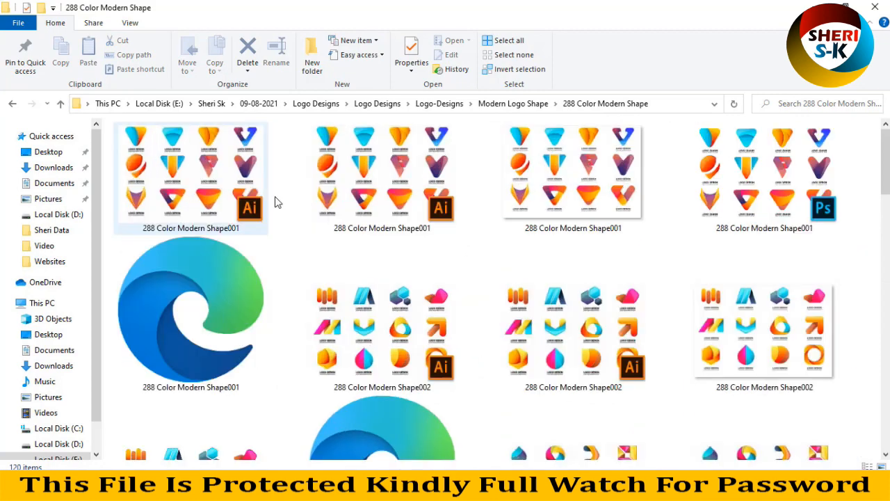
pyautogui.click(774, 181)
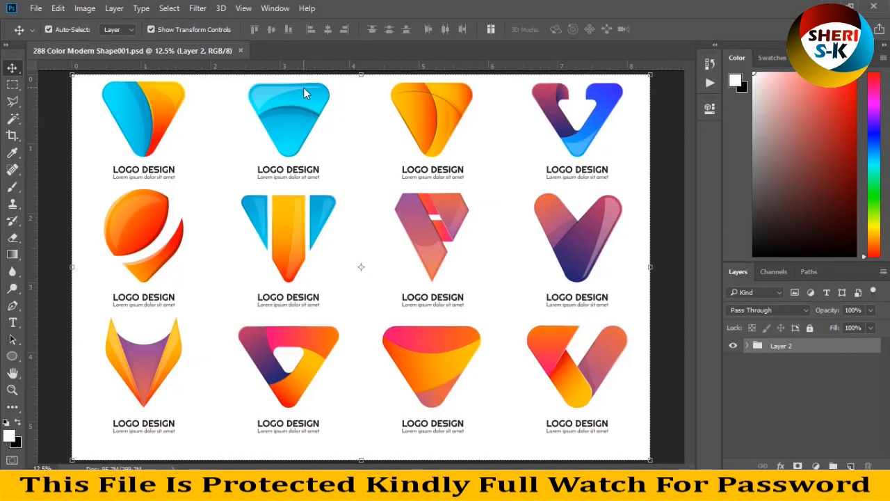
pyautogui.moveTo(582, 116)
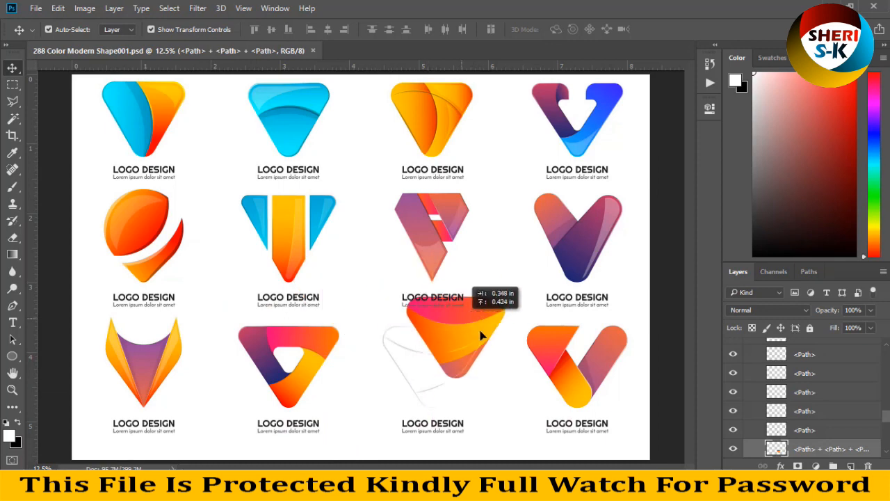
# Recolor the bottom-row orange triangle logo with a preset Gradient Overlay.
pyautogui.click(432, 367)
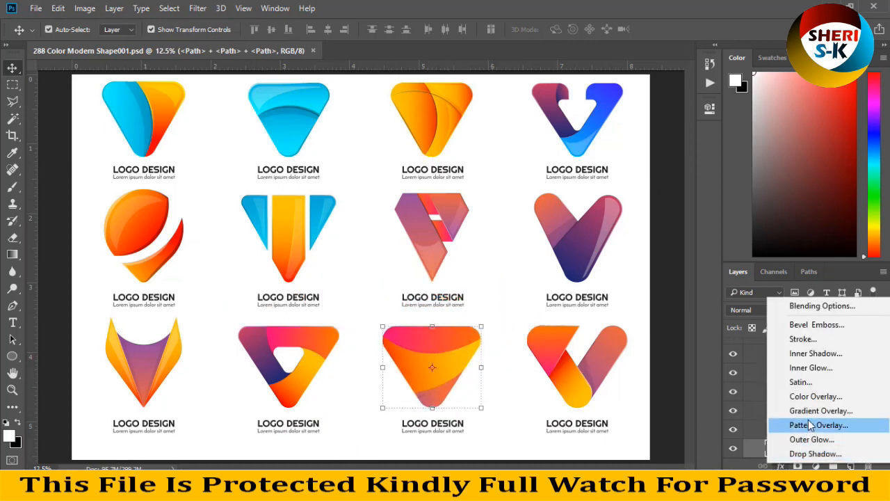
pyautogui.click(821, 411)
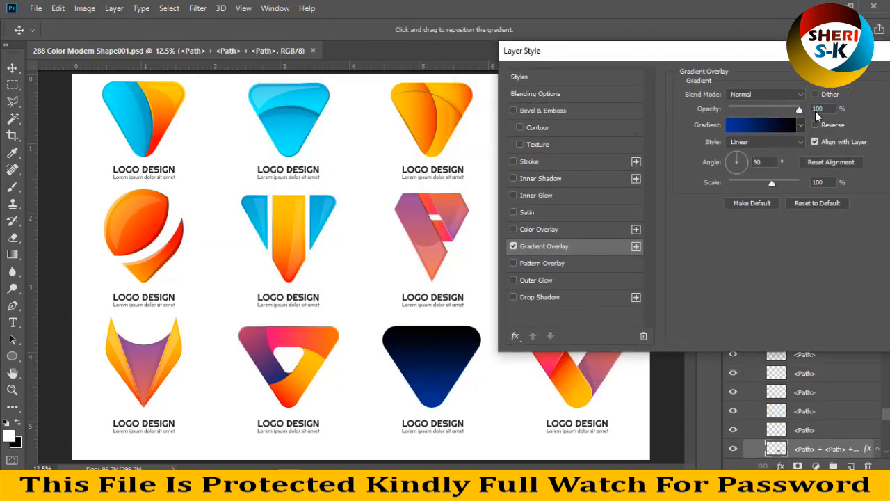
pyautogui.click(802, 125)
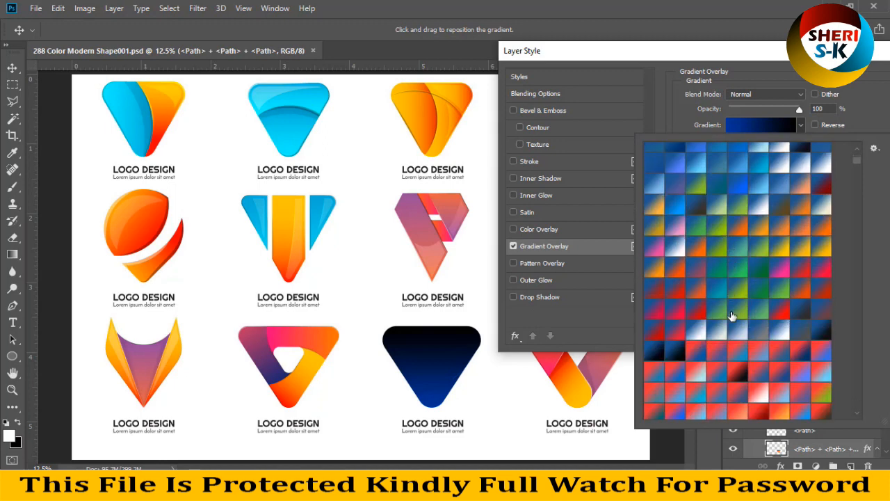
pyautogui.click(716, 297)
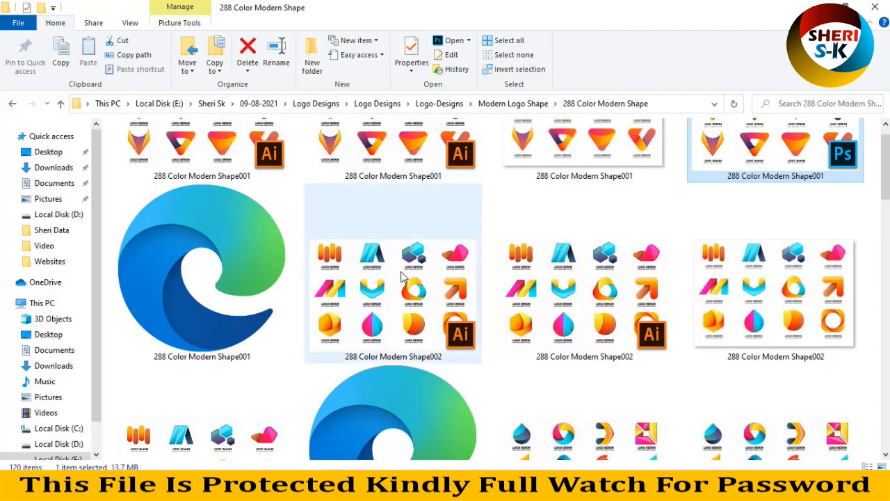
# Open the 288 Color Modern Shape004.psd circular logo sheet in Photoshop.
pyautogui.scroll(-3)
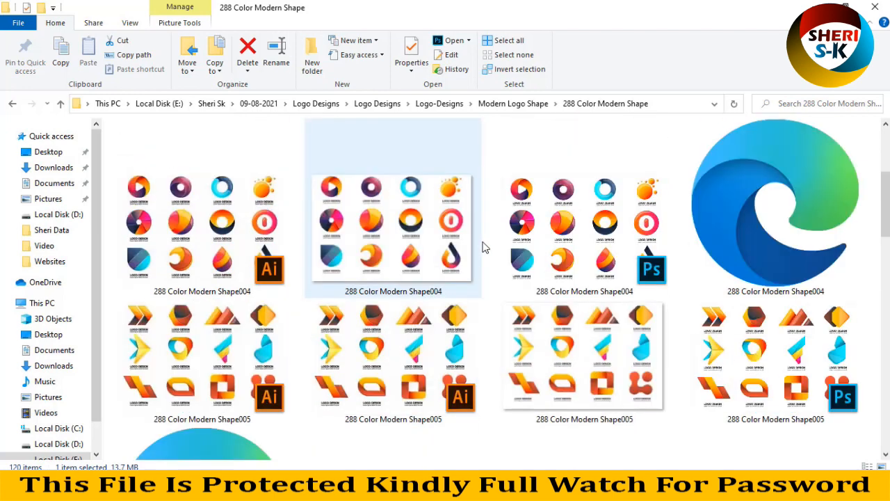
pyautogui.click(604, 189)
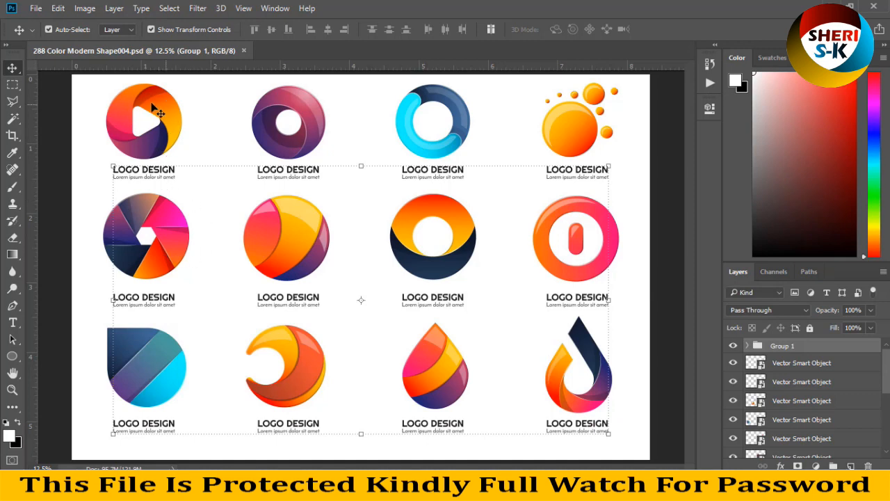
pyautogui.moveTo(603, 180)
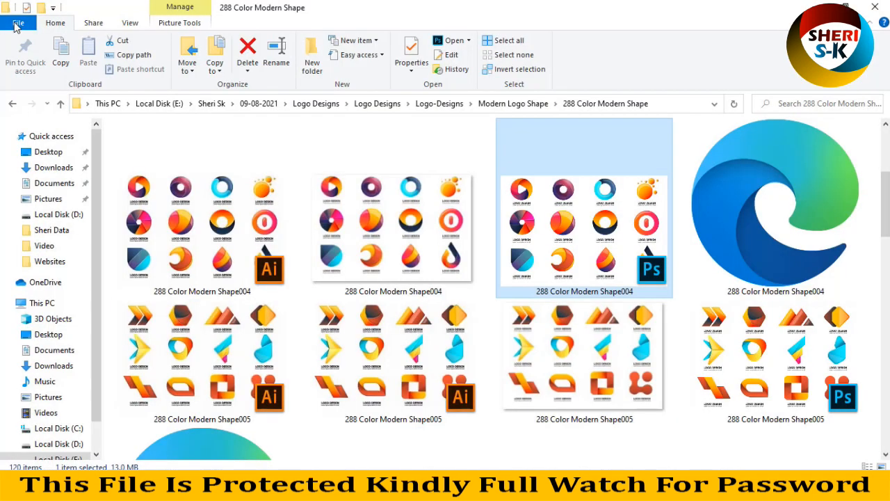
# Browse the 432 Black and white Modern Shape sheets, select one, then navigate back up to Logo-Designs.
pyautogui.click(11, 103)
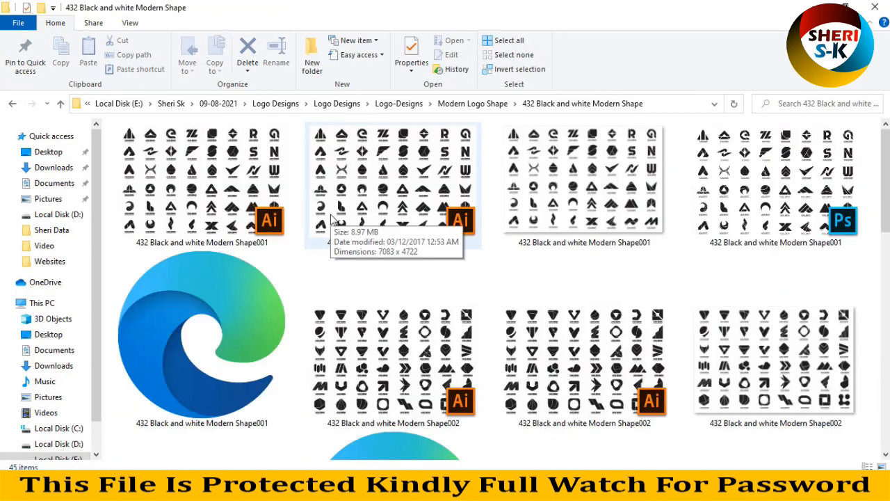
pyautogui.scroll(-3)
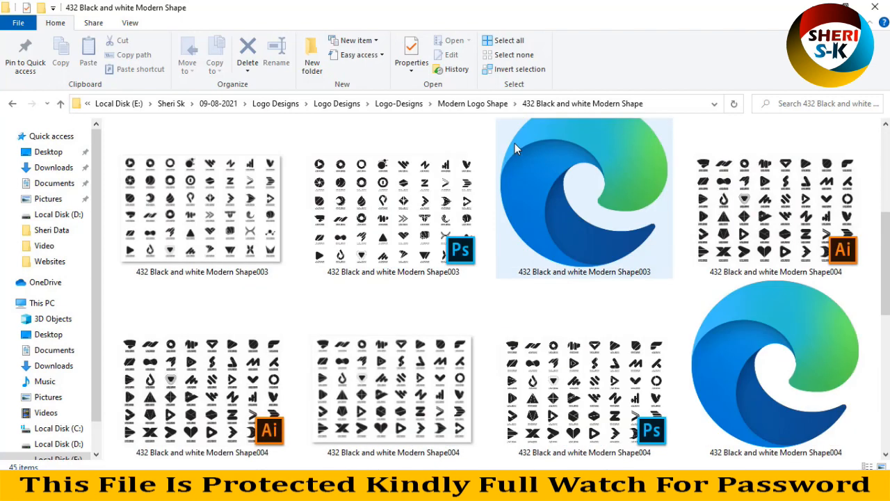
pyautogui.click(393, 209)
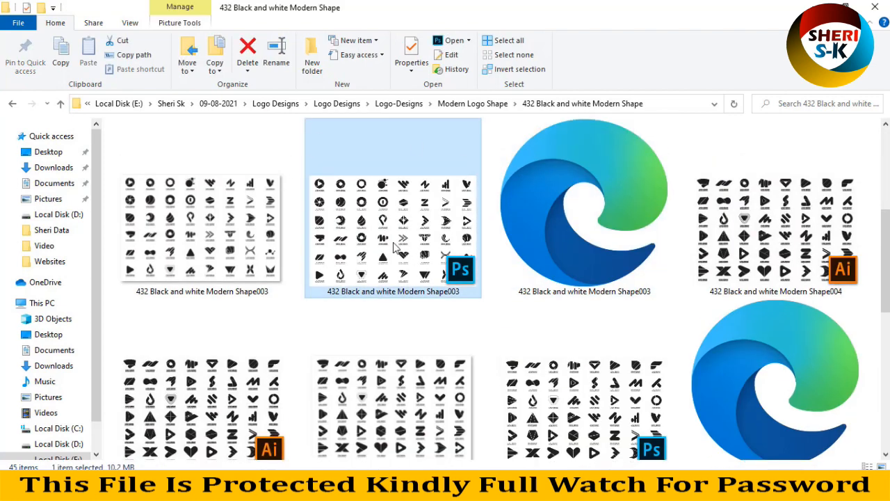
pyautogui.click(12, 103)
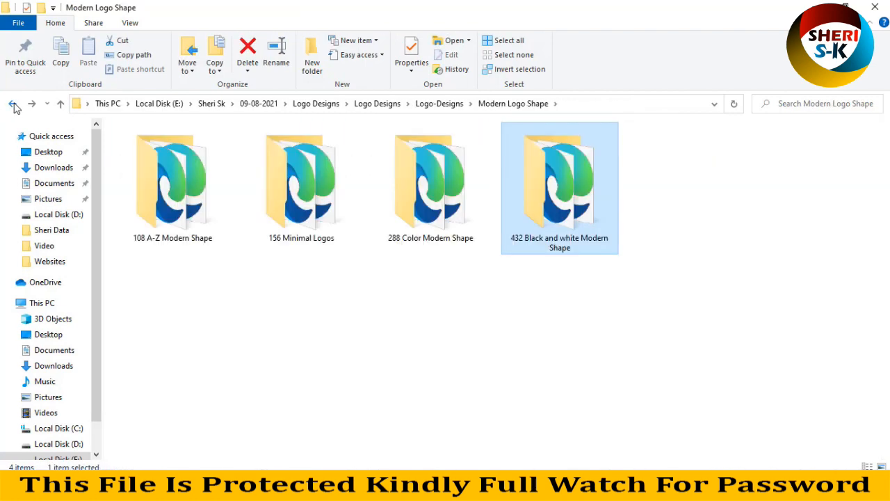
pyautogui.click(11, 103)
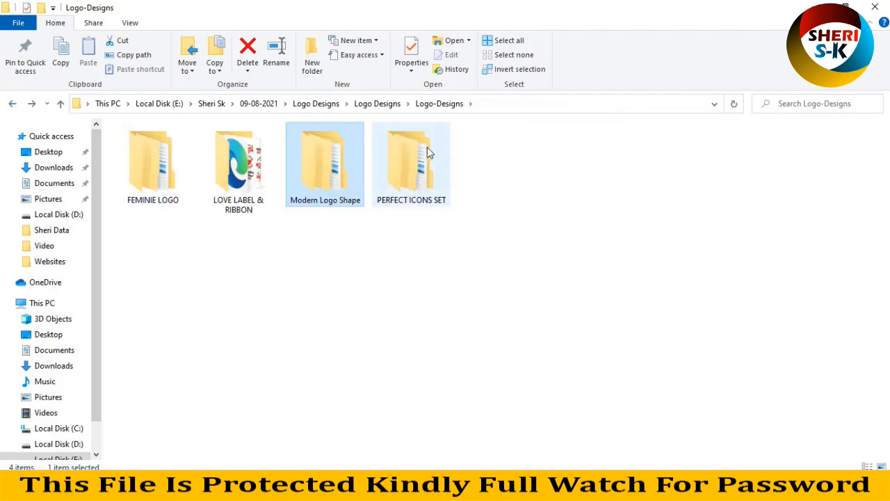
# Navigate into PERFECT ICONS SET > BACKGROUND STYLE > 5.PROTECTION AND SECURITY.
pyautogui.doubleClick(412, 164)
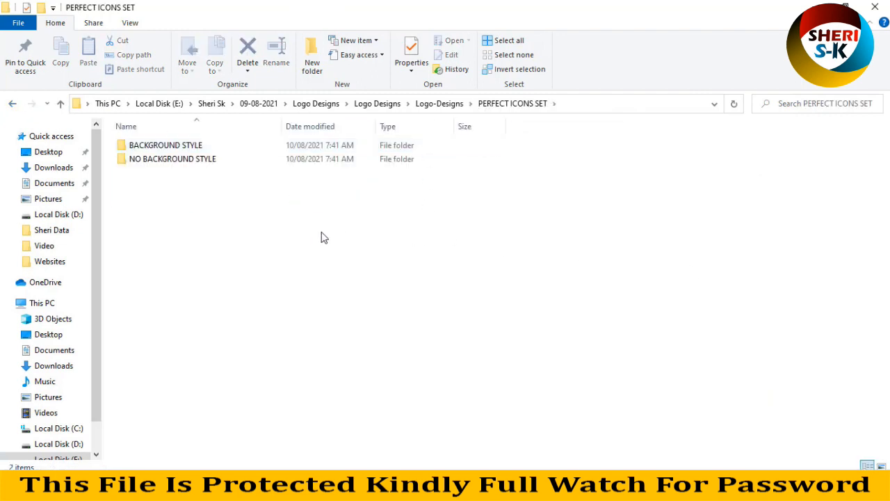
pyautogui.moveTo(214, 180)
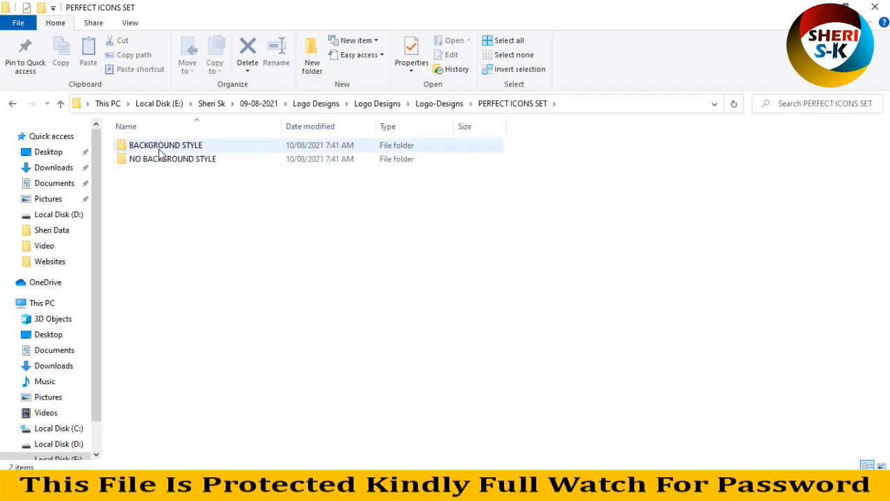
pyautogui.doubleClick(166, 144)
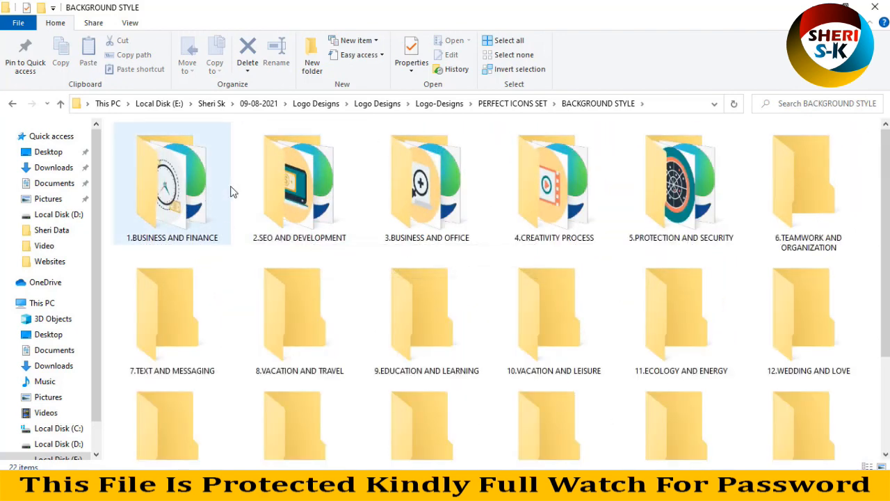
pyautogui.moveTo(445, 169)
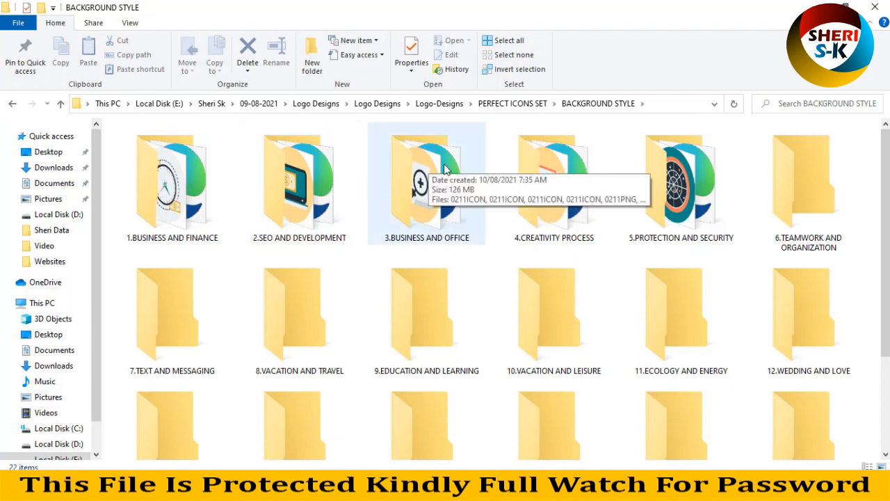
pyautogui.moveTo(685, 173)
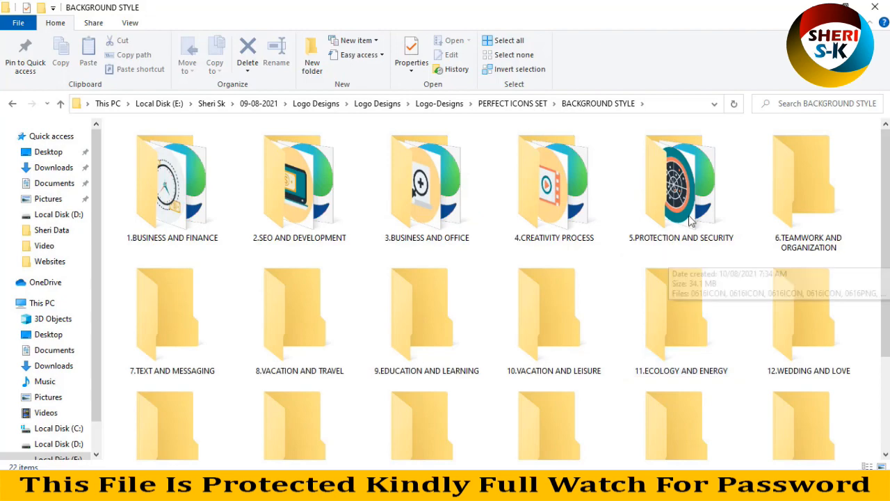
pyautogui.doubleClick(681, 181)
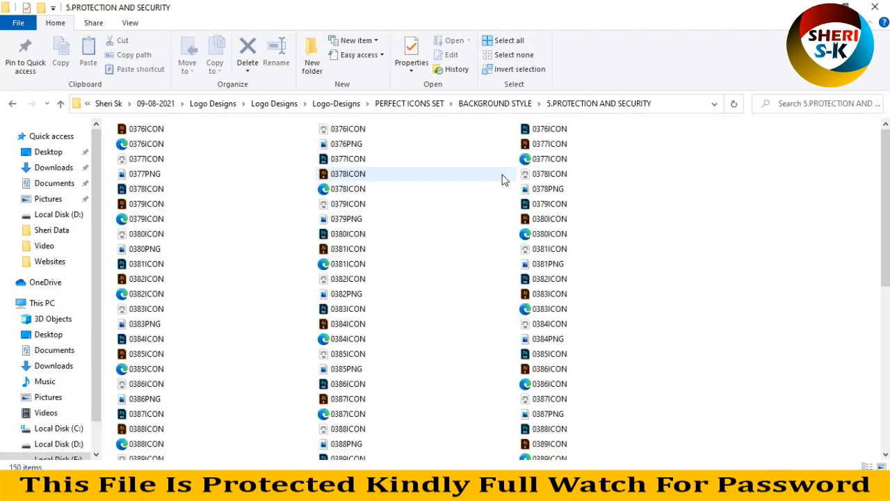
# Show the security icons as large thumbnails and browse down to the 0397PNG icon.
pyautogui.click(868, 467)
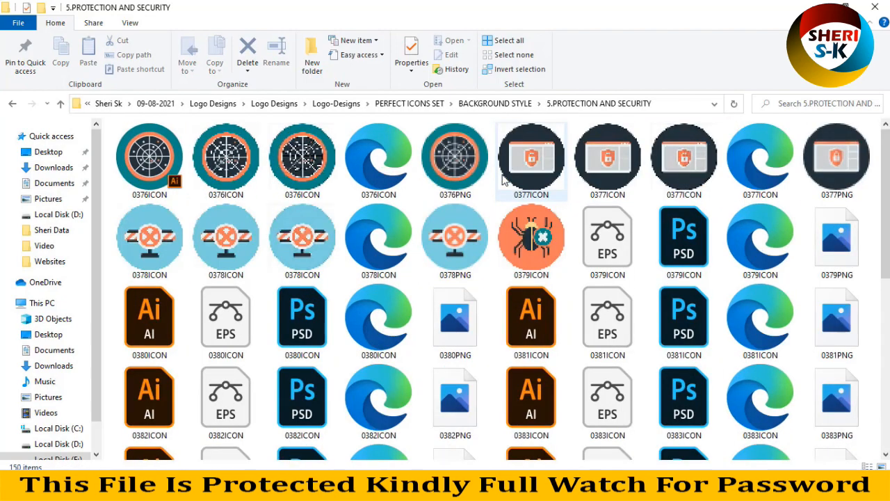
pyautogui.scroll(-3)
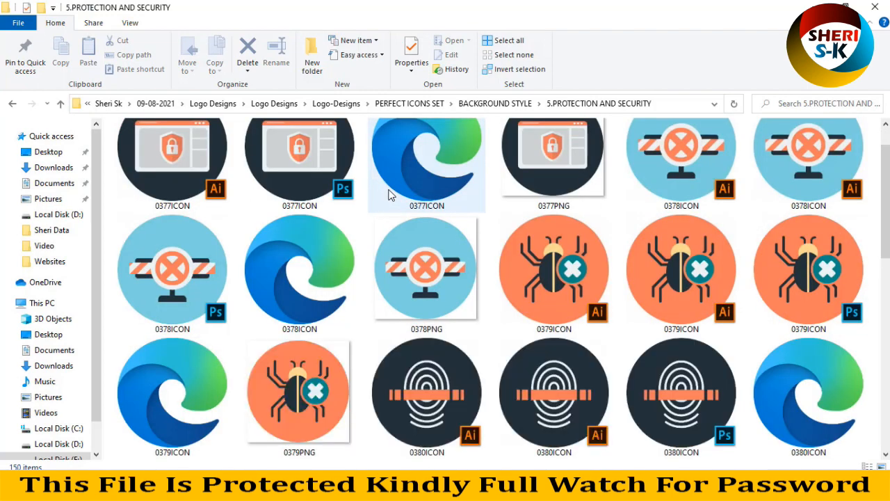
pyautogui.scroll(-3)
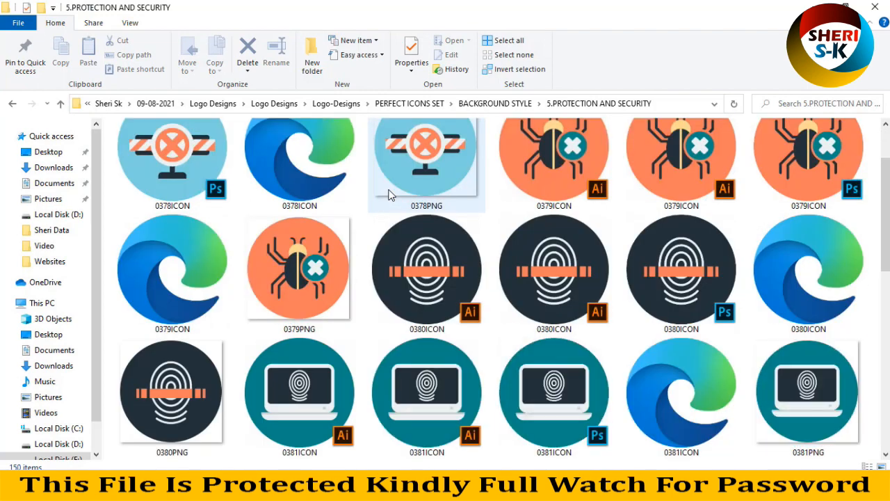
pyautogui.scroll(-3)
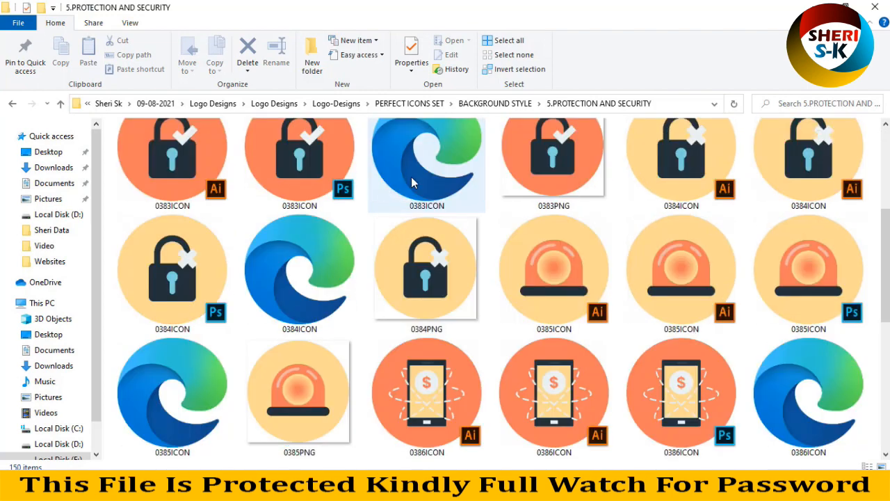
pyautogui.scroll(-3)
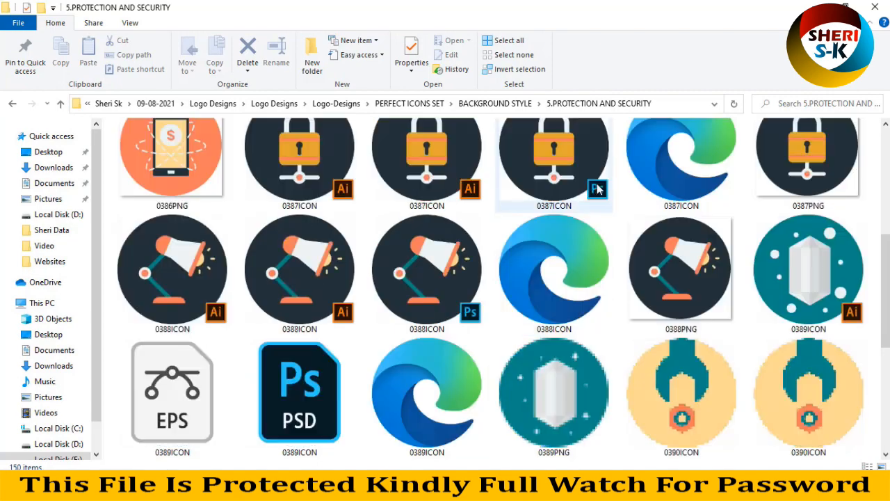
pyautogui.scroll(-3)
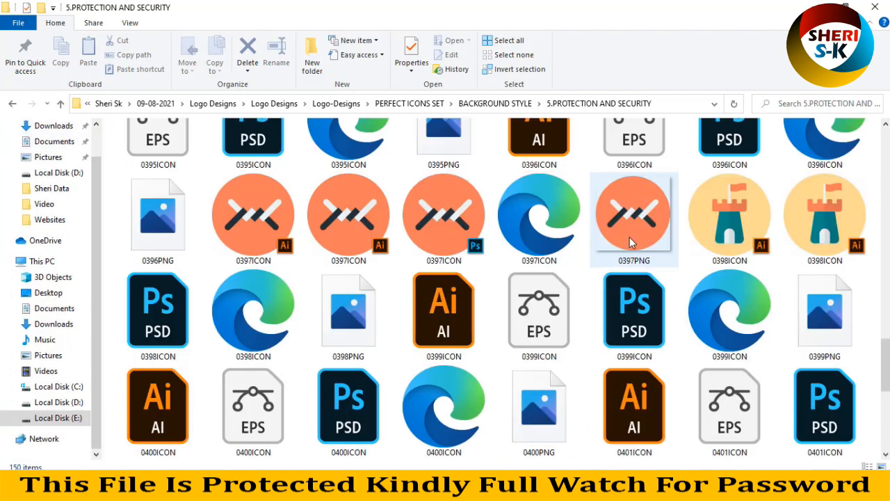
pyautogui.click(11, 103)
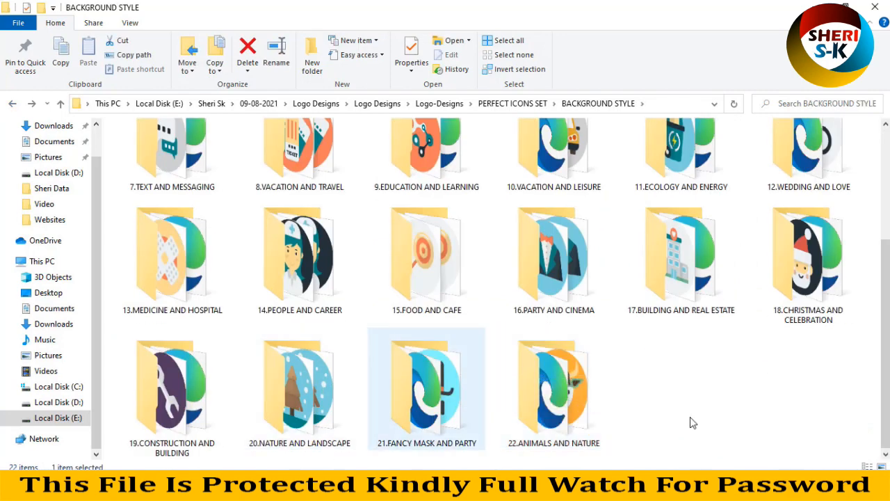
# Browse the 22.ANIMALS AND NATURE icons and open the fox icon's 1151ICON PSD in Photoshop.
pyautogui.doubleClick(554, 386)
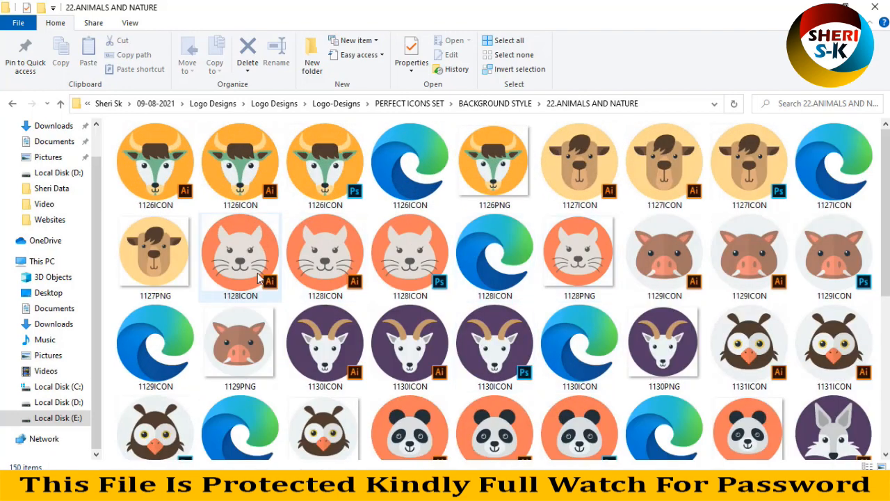
pyautogui.scroll(-3)
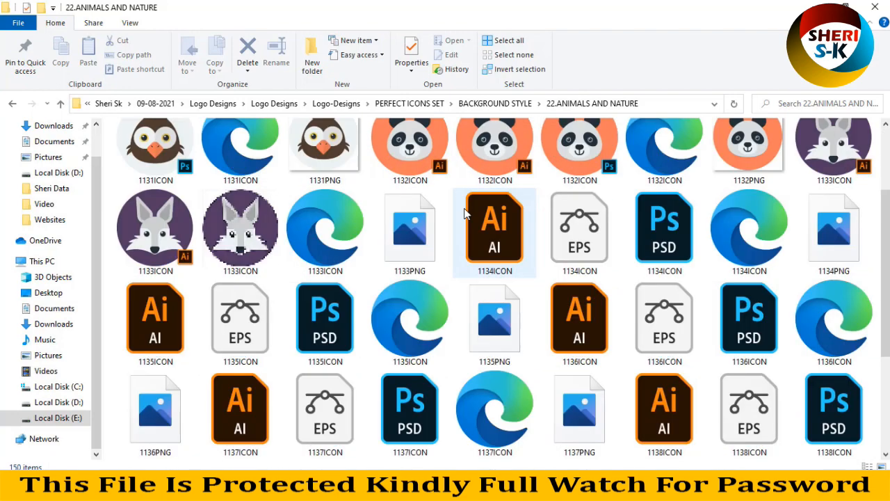
pyautogui.scroll(-3)
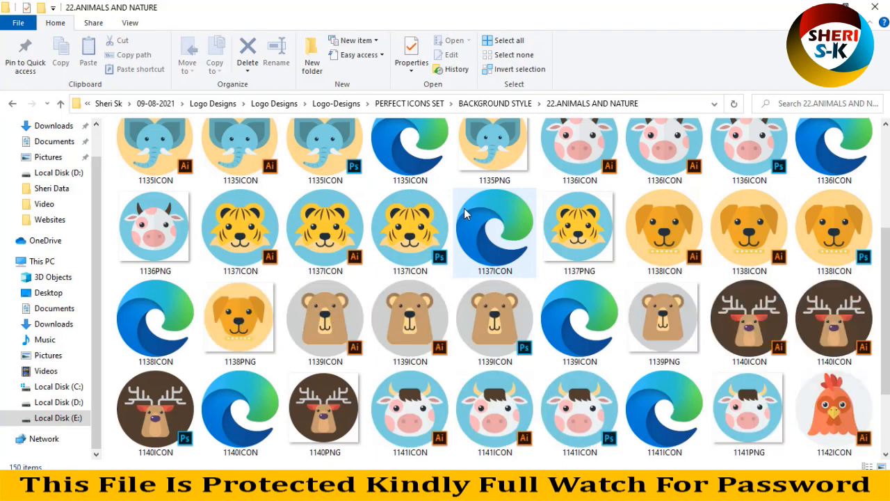
pyautogui.scroll(-3)
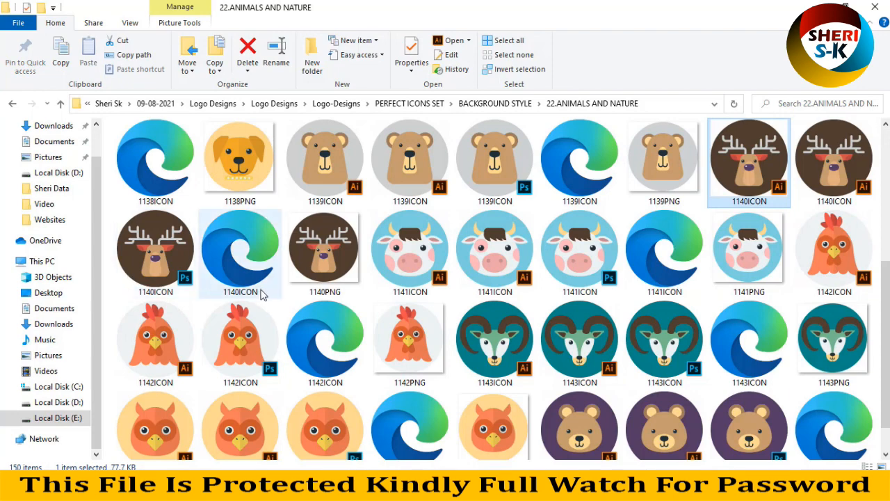
pyautogui.scroll(-3)
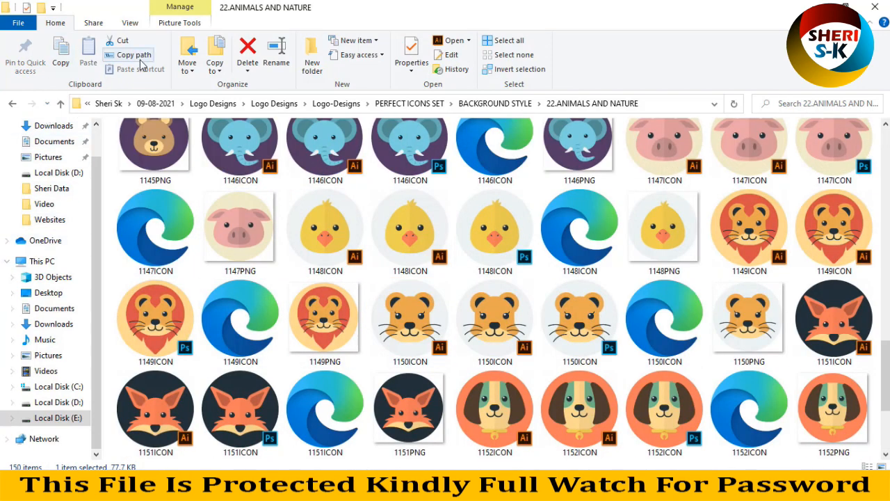
pyautogui.click(240, 410)
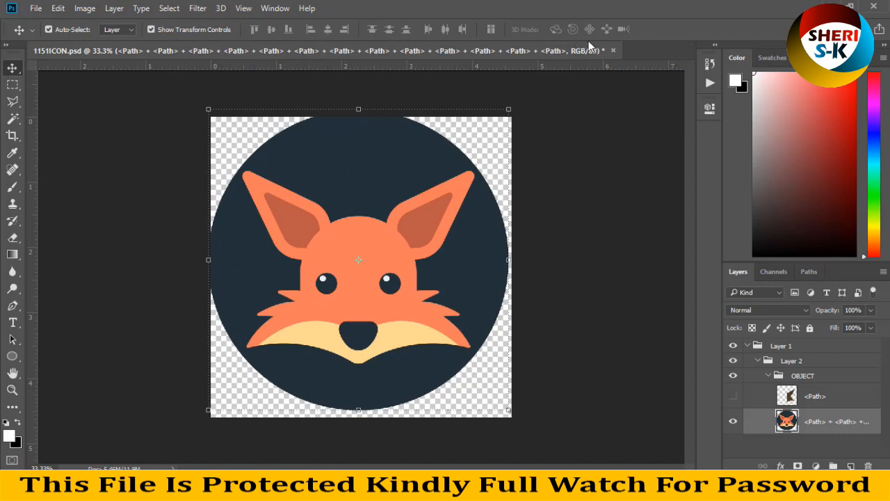
# Close the 1151ICON.psd fox document, answering the save-changes prompt.
pyautogui.click(613, 50)
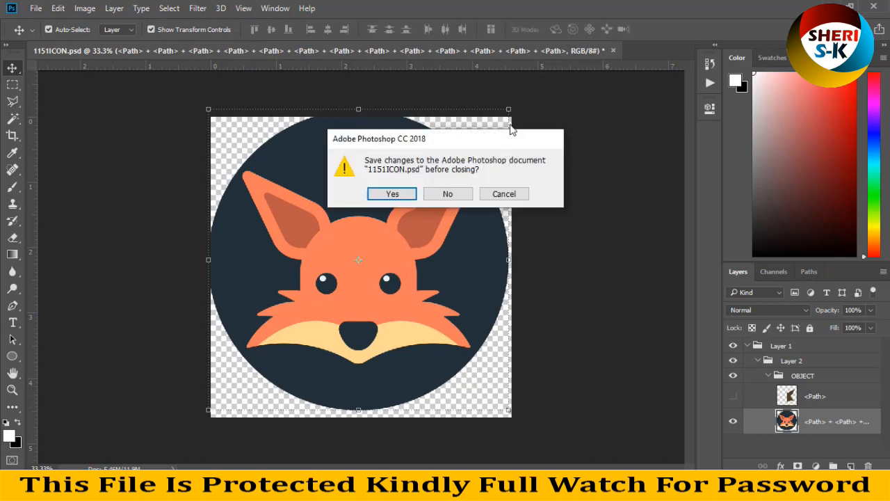
pyautogui.click(448, 193)
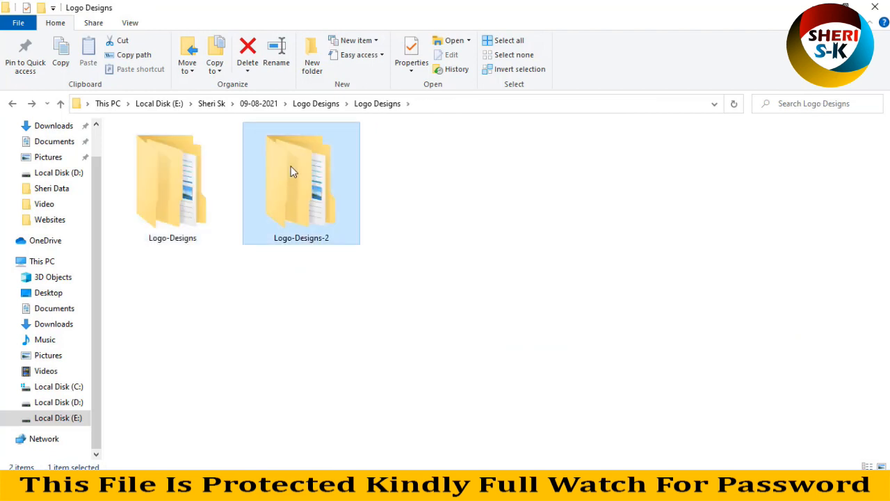
# Browse the FEMINIE LOGO pack's PSD Files inside Logo-Designs-2, then return to Logo-Designs-2.
pyautogui.doubleClick(300, 180)
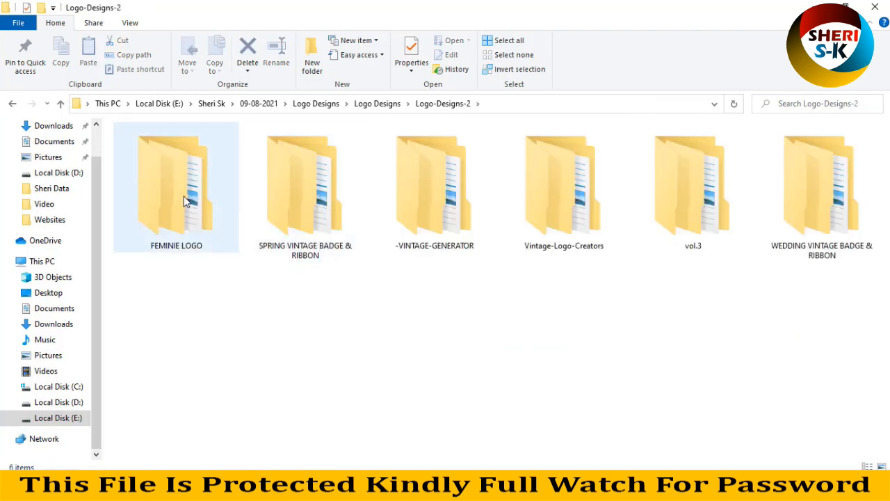
pyautogui.click(693, 184)
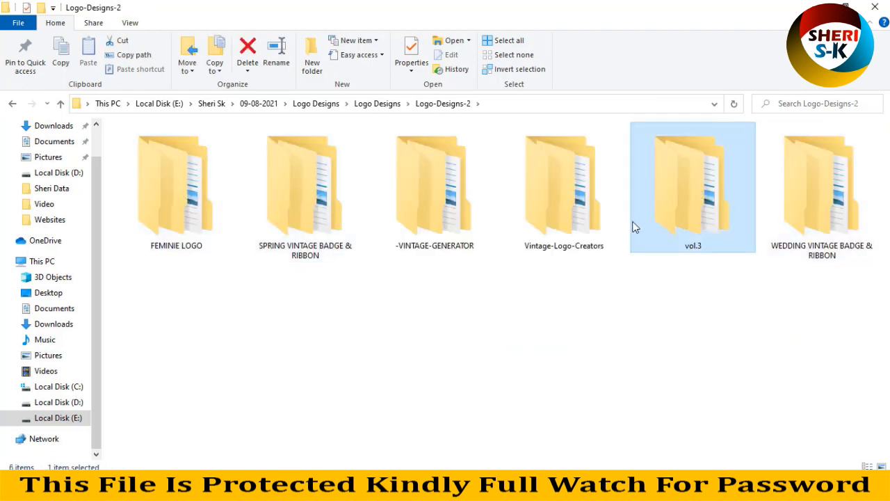
pyautogui.moveTo(529, 186)
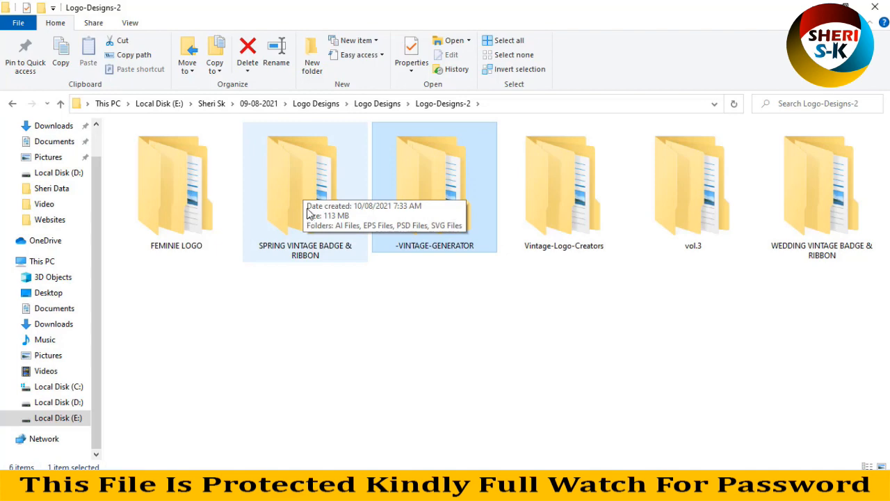
pyautogui.doubleClick(176, 181)
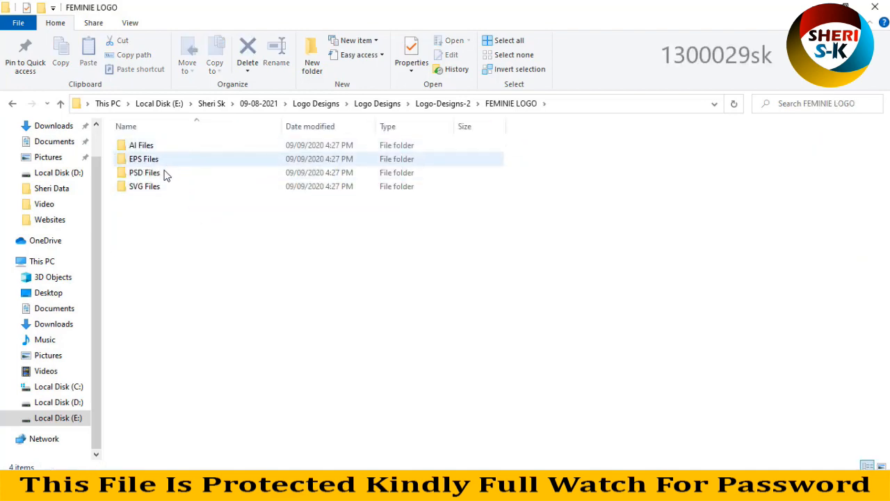
pyautogui.doubleClick(145, 173)
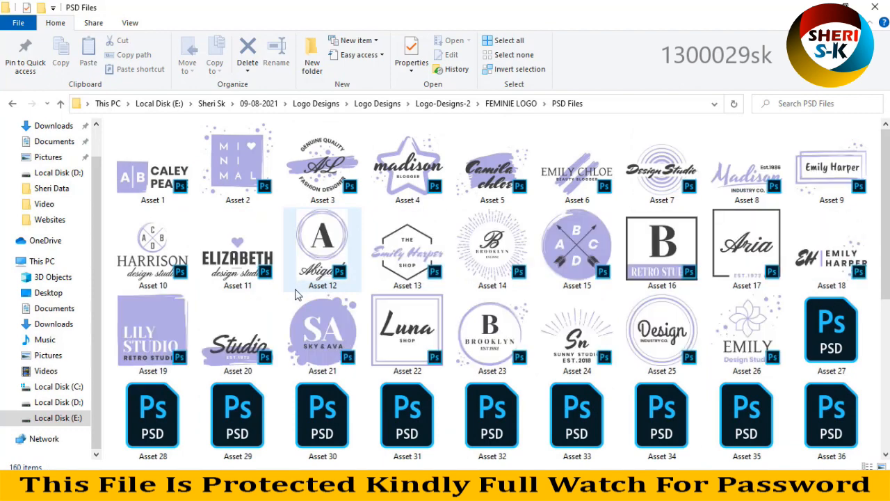
pyautogui.scroll(-3)
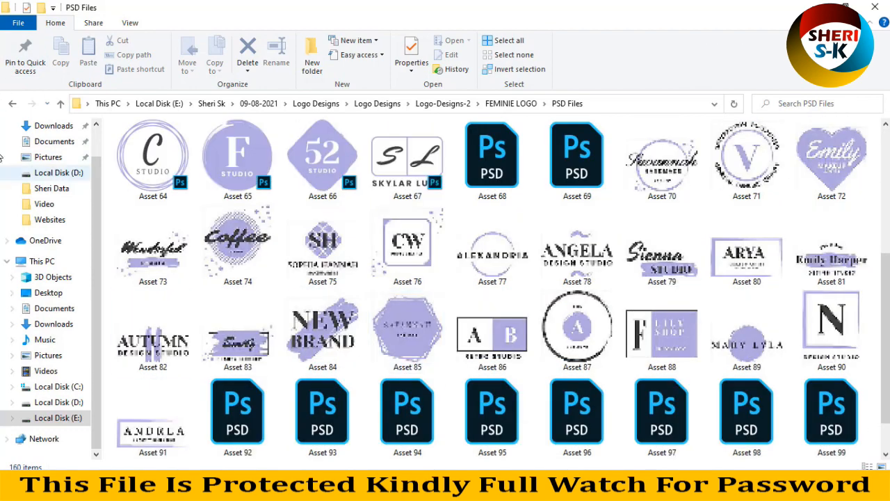
pyautogui.click(11, 103)
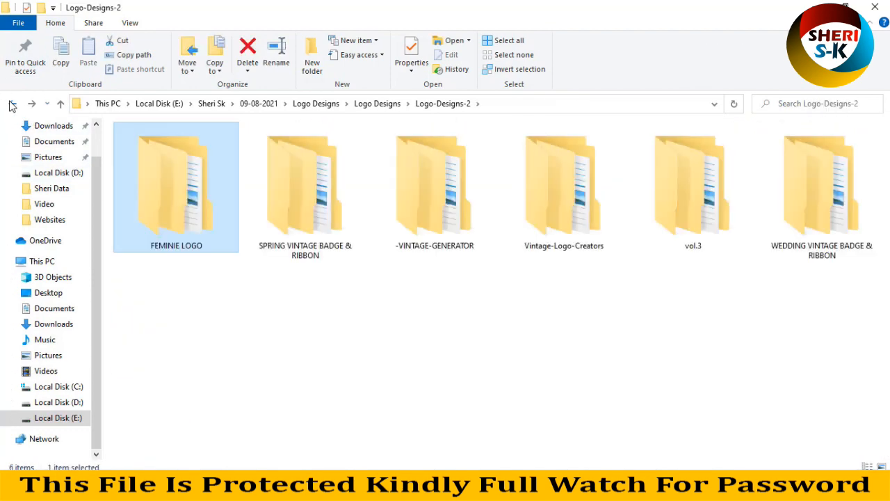
# Browse the SPRING VINTAGE BADGE & RIBBON PSD Files, then enter -VINTAGE-GENERATOR's PSD Files.
pyautogui.doubleClick(305, 183)
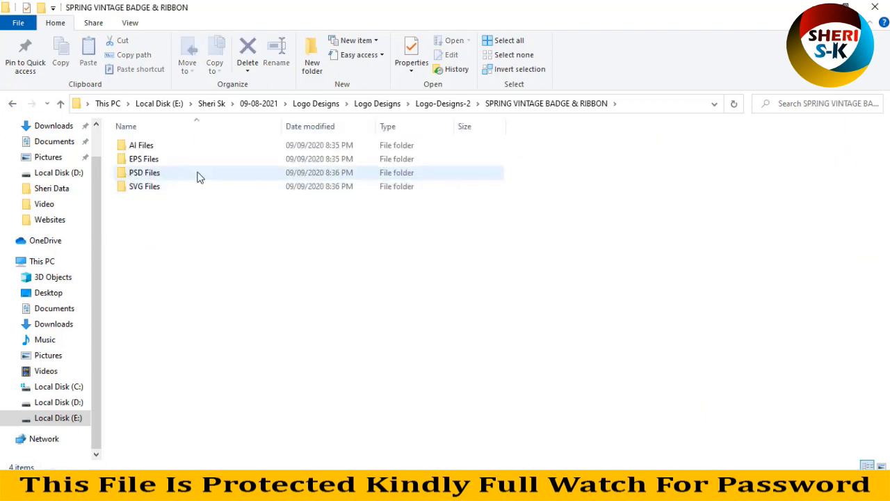
pyautogui.doubleClick(145, 172)
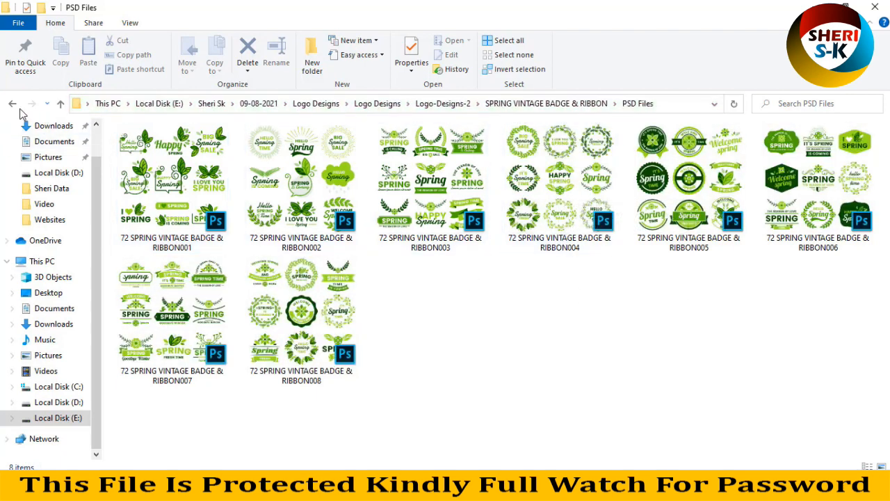
pyautogui.click(12, 103)
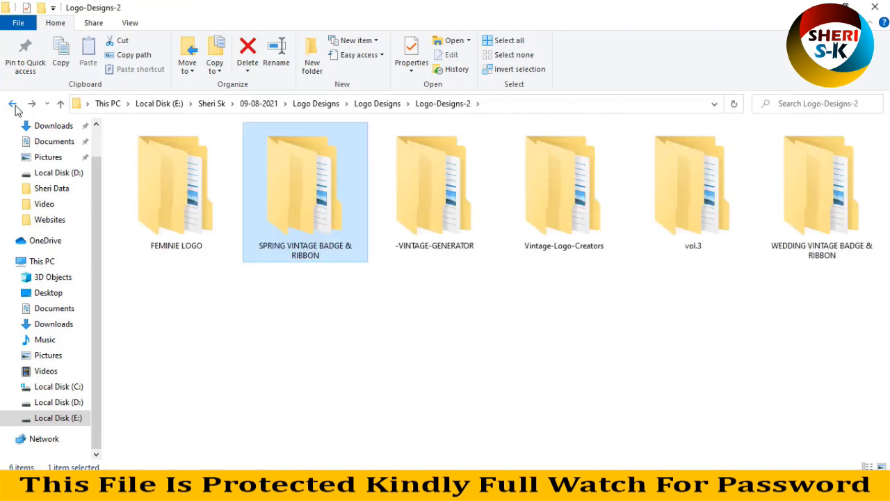
pyautogui.doubleClick(434, 184)
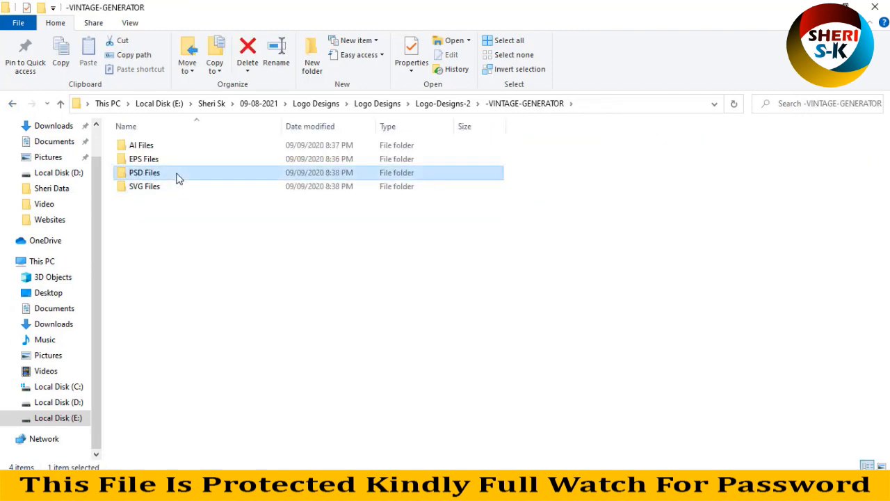
pyautogui.doubleClick(145, 173)
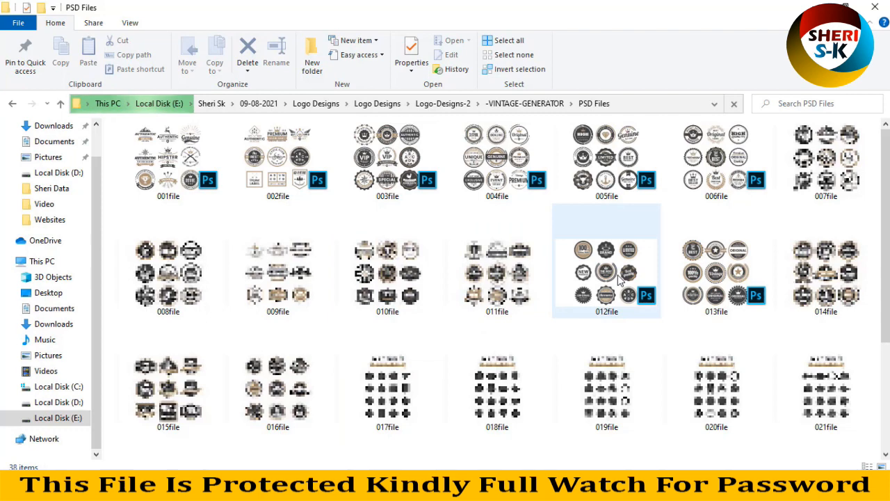
# Open the 012file badge sheet in Photoshop and drag a dark badge toward the canvas top-right.
pyautogui.click(167, 161)
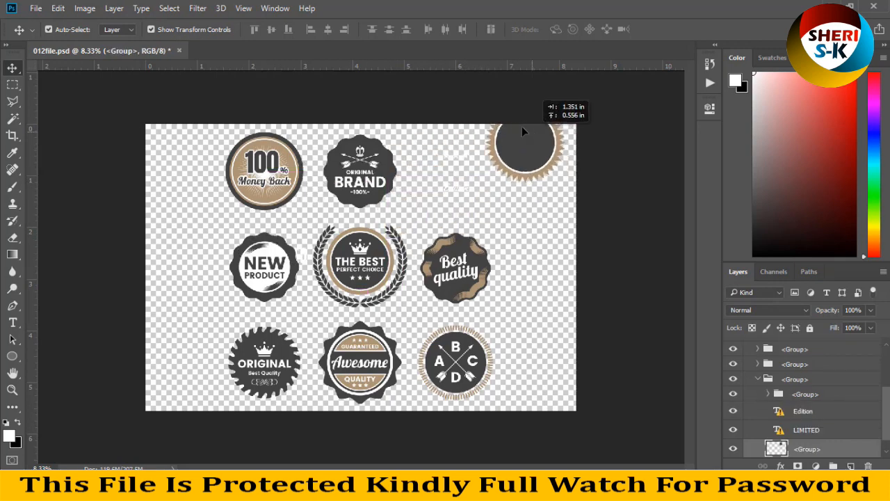
pyautogui.moveTo(526, 133); pyautogui.dragTo(480, 132)
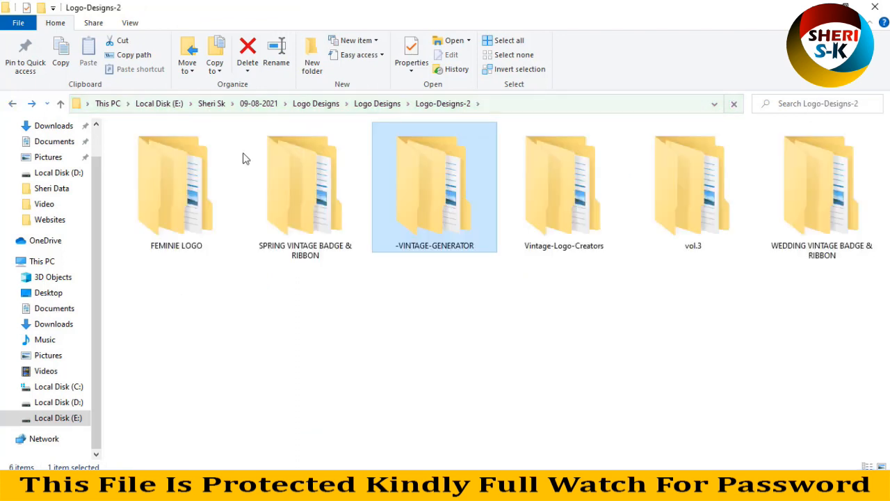
# Open 43 WEDDING VINTAGE BADGE & RIBBON001 from the pack's PSD Files in Photoshop.
pyautogui.doubleClick(821, 183)
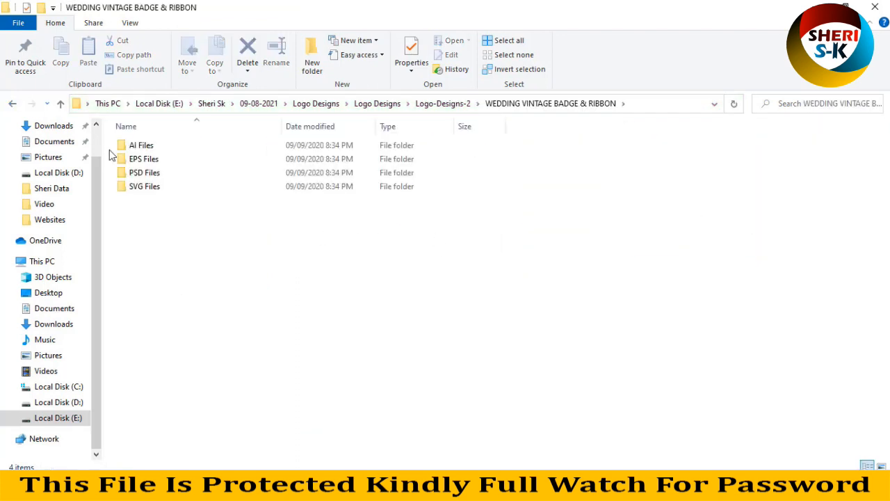
pyautogui.doubleClick(145, 172)
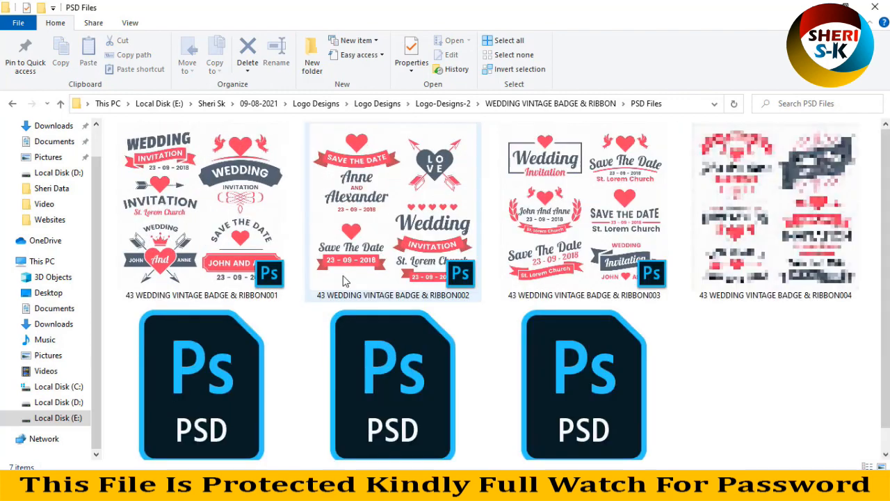
pyautogui.click(583, 209)
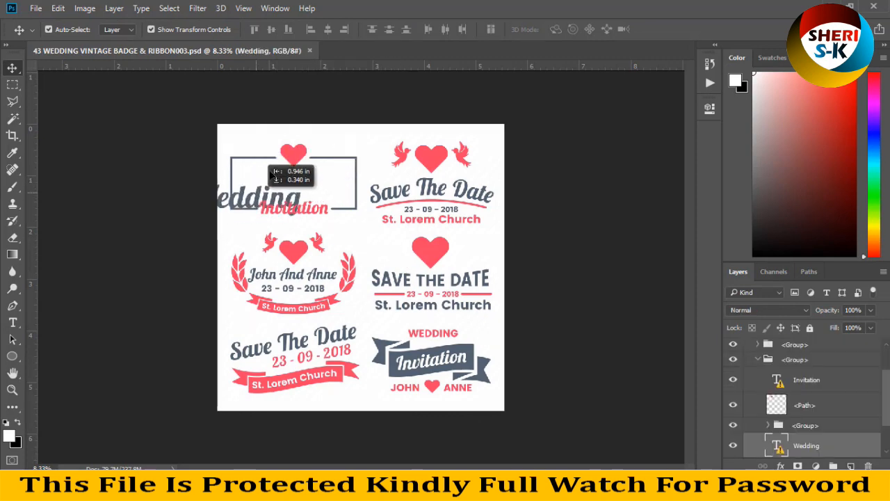
# Recolor the heart's Path layer near-black using a Color Overlay layer style.
pyautogui.click(805, 405)
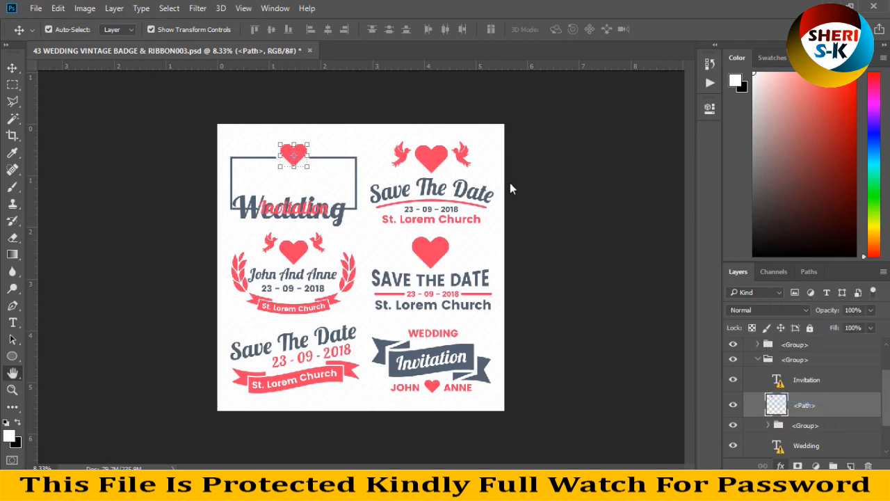
pyautogui.doubleClick(828, 405)
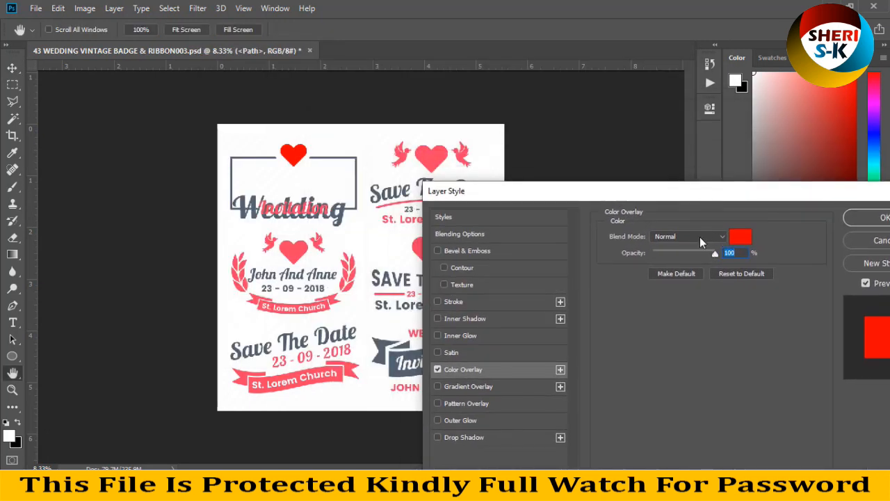
pyautogui.click(740, 237)
pyautogui.write('191515')
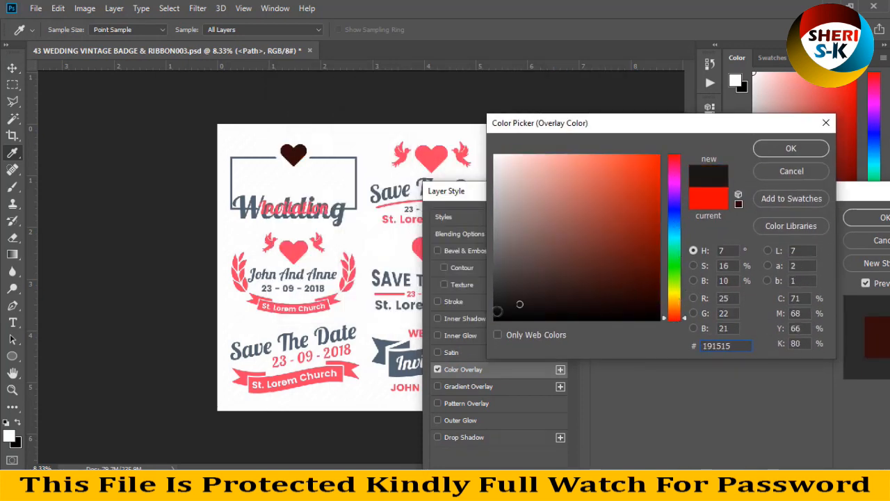
pyautogui.click(790, 147)
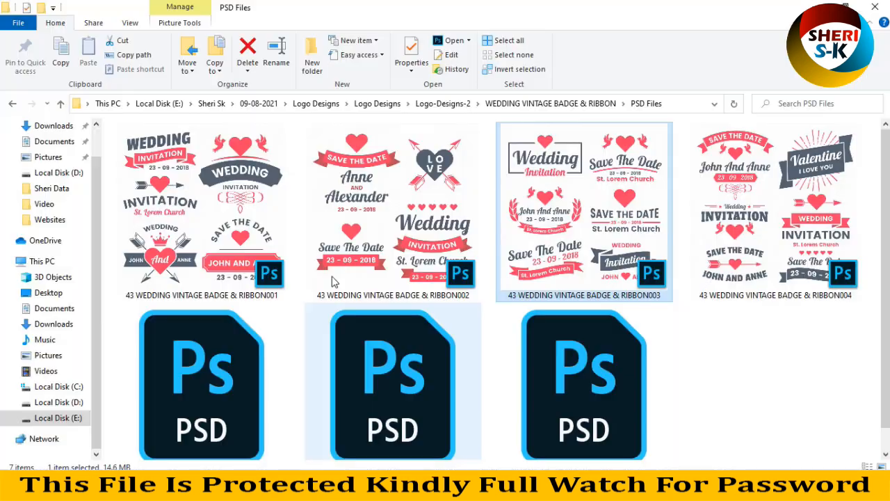
# Go back up to the Logo-Designs-2 folder.
pyautogui.click(13, 103)
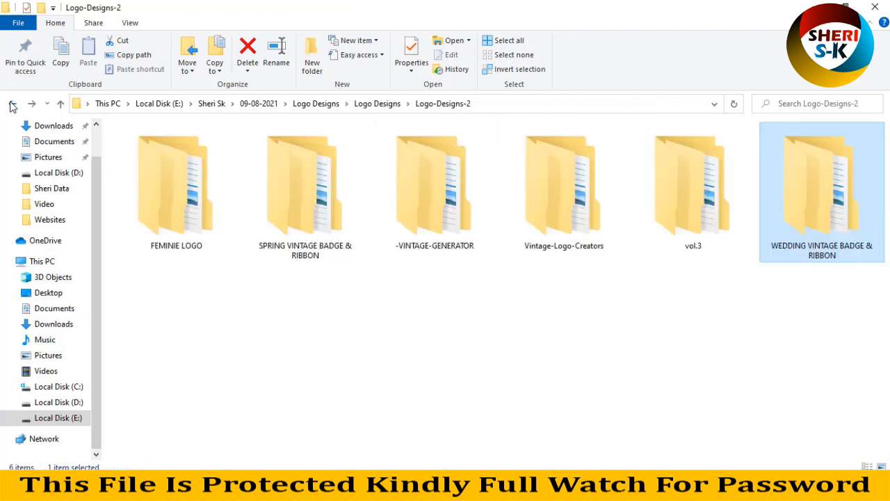